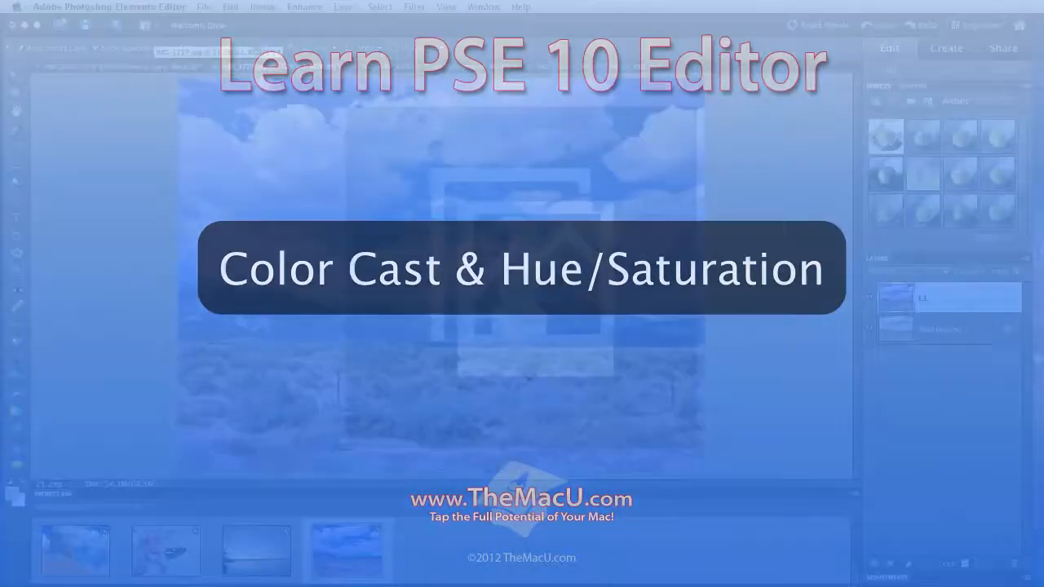
Step: Reveal the Enhance menu's colour adjustment commands over the blue-tinted desert photo
left_click(304, 7)
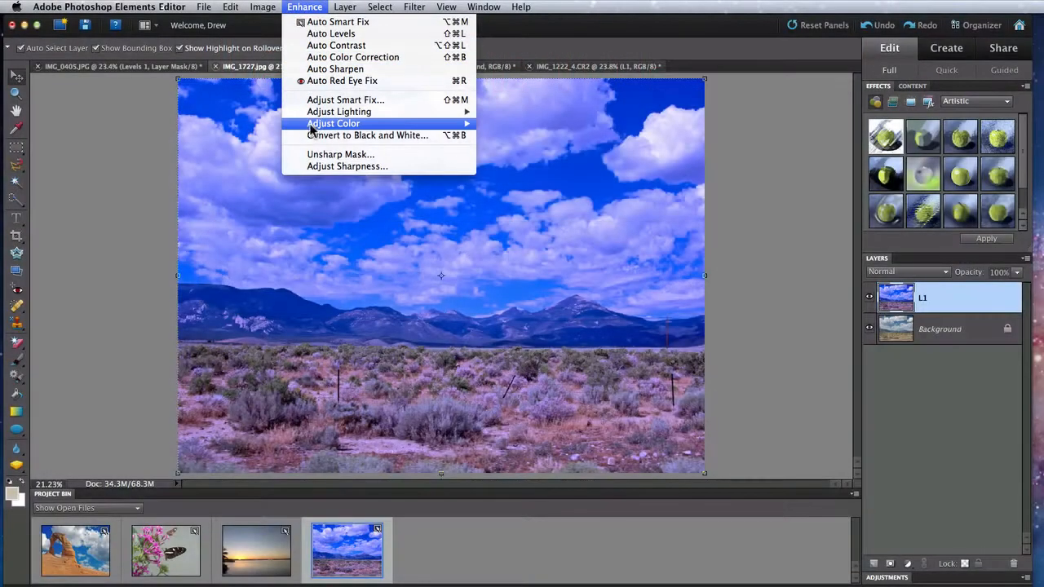
mouse_move(333, 124)
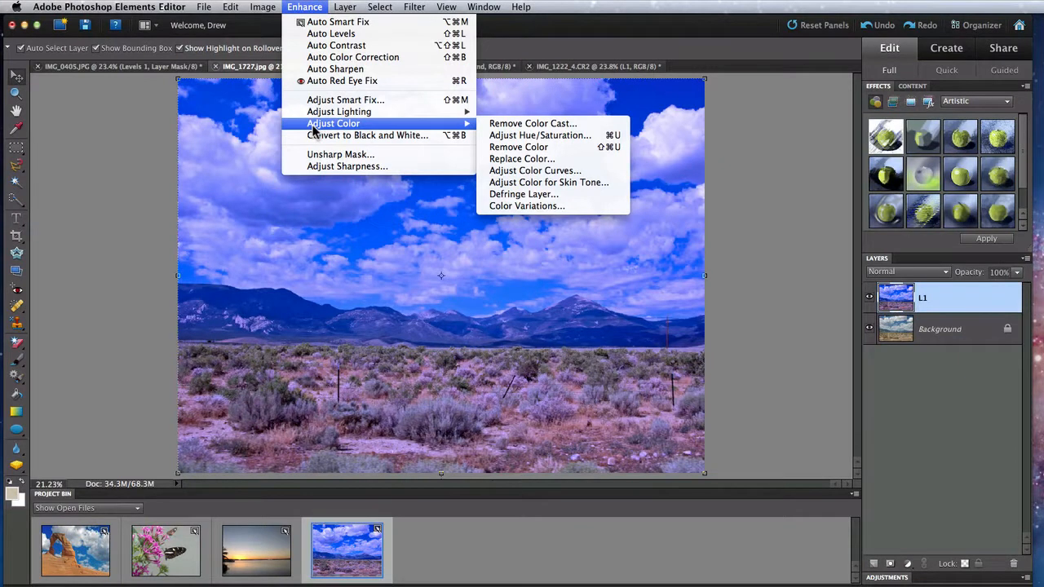
mouse_move(532, 124)
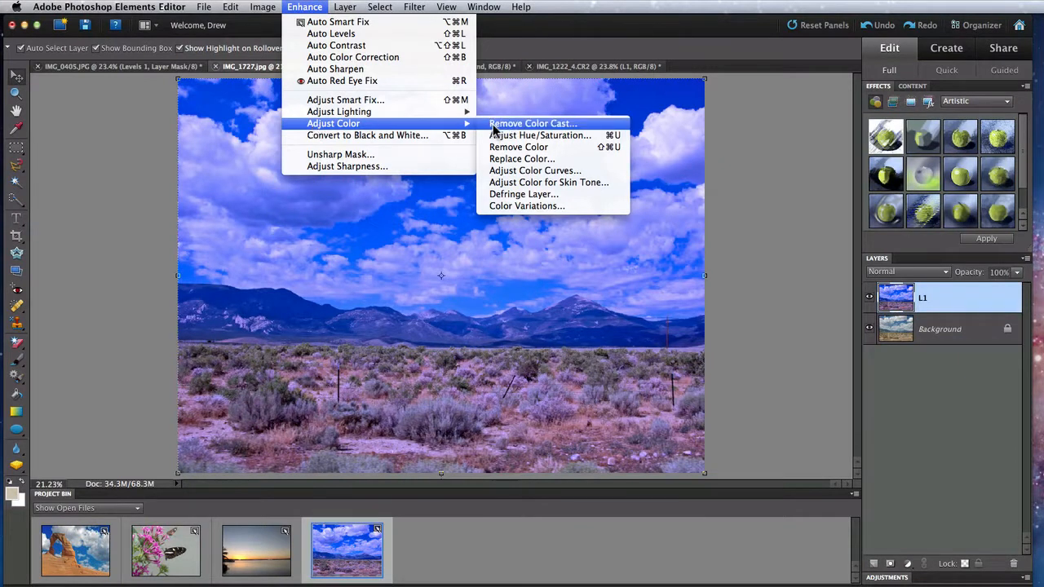
Step: Remove the desert photo's blue colour cast by sampling a cloud that should be white
left_click(531, 124)
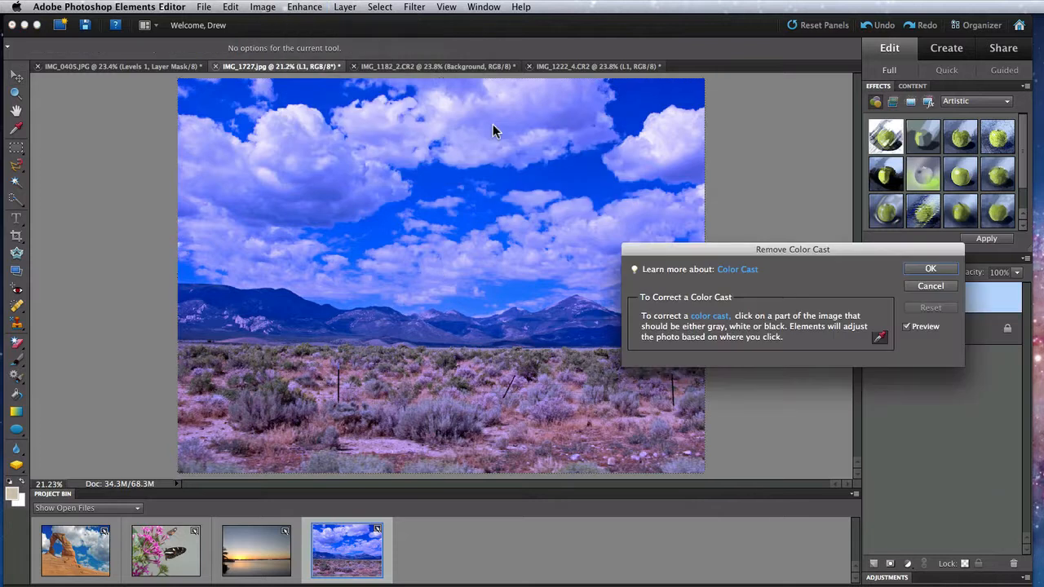
mouse_move(879, 341)
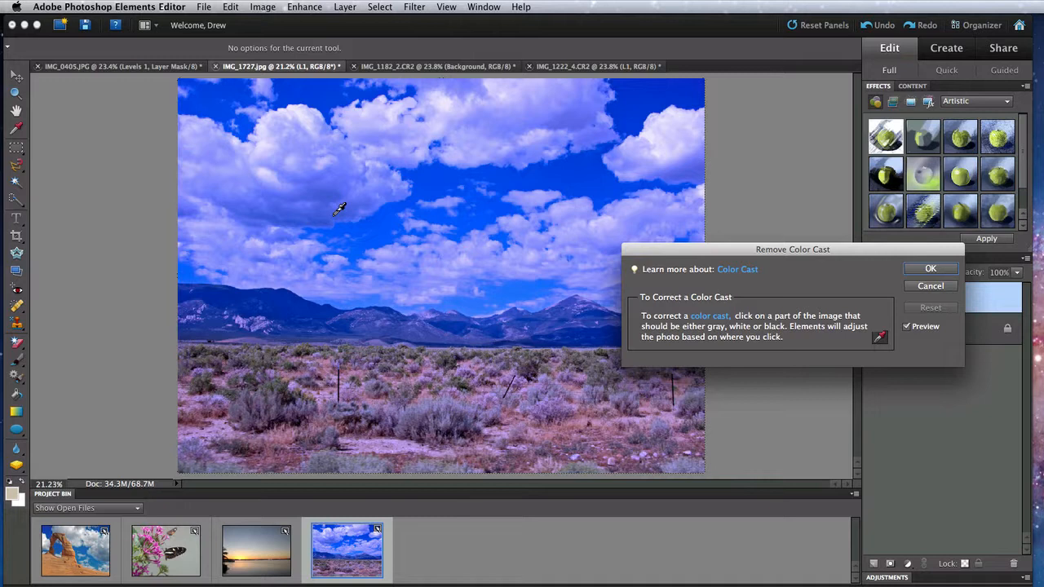
mouse_move(310, 143)
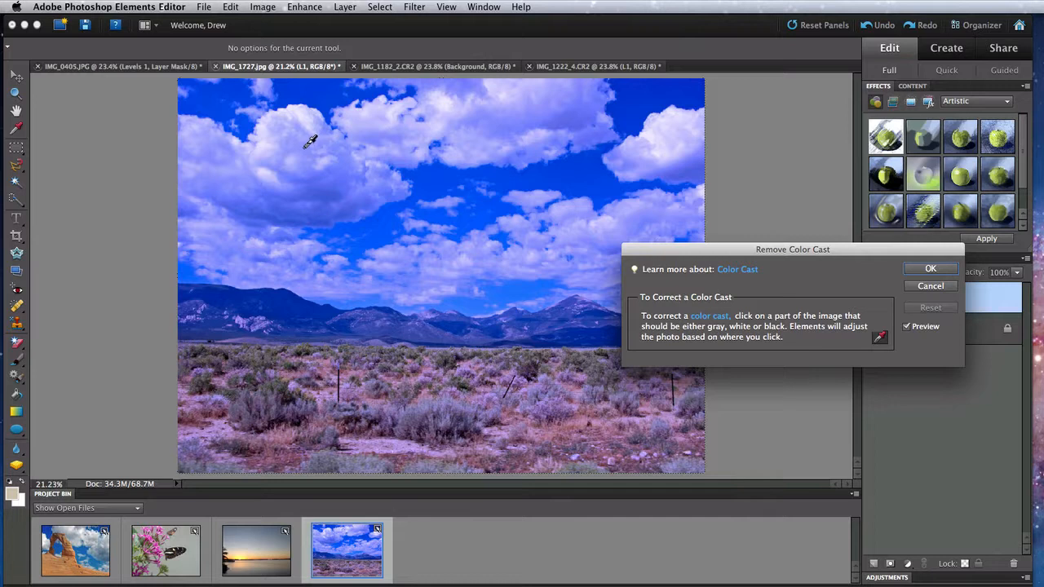
mouse_move(307, 180)
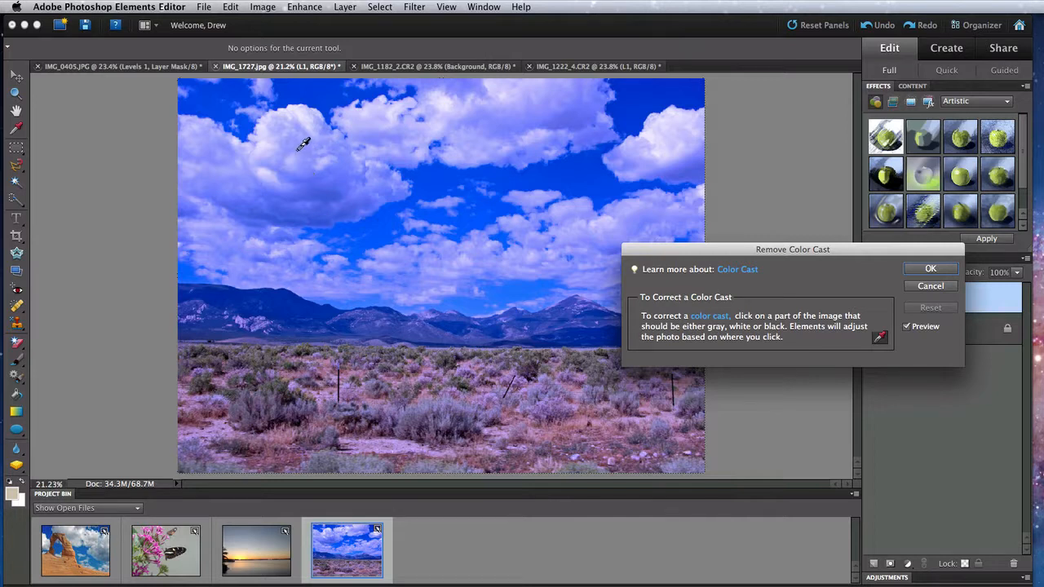
left_click(307, 145)
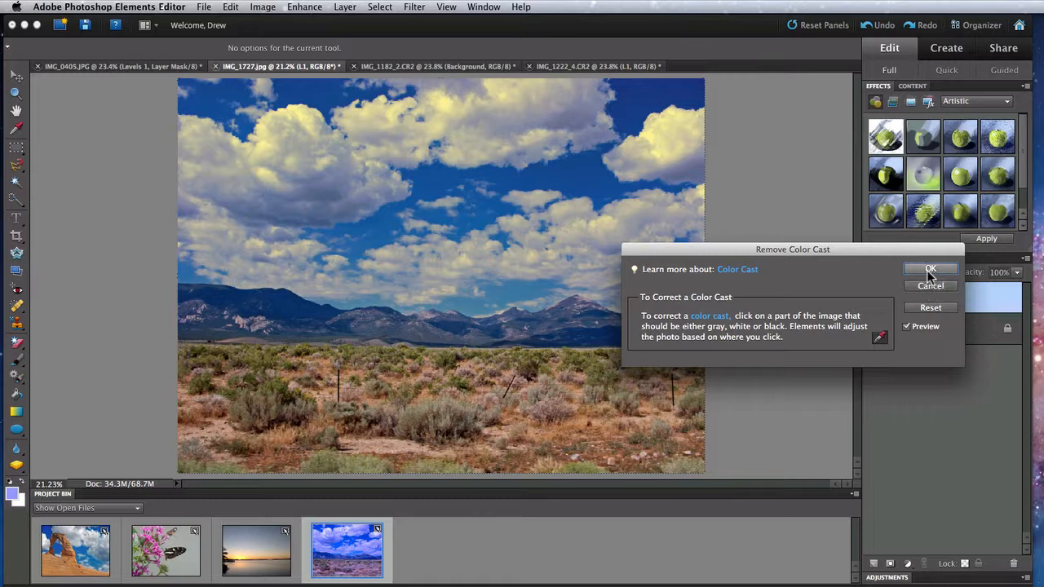
key("cmd+z")
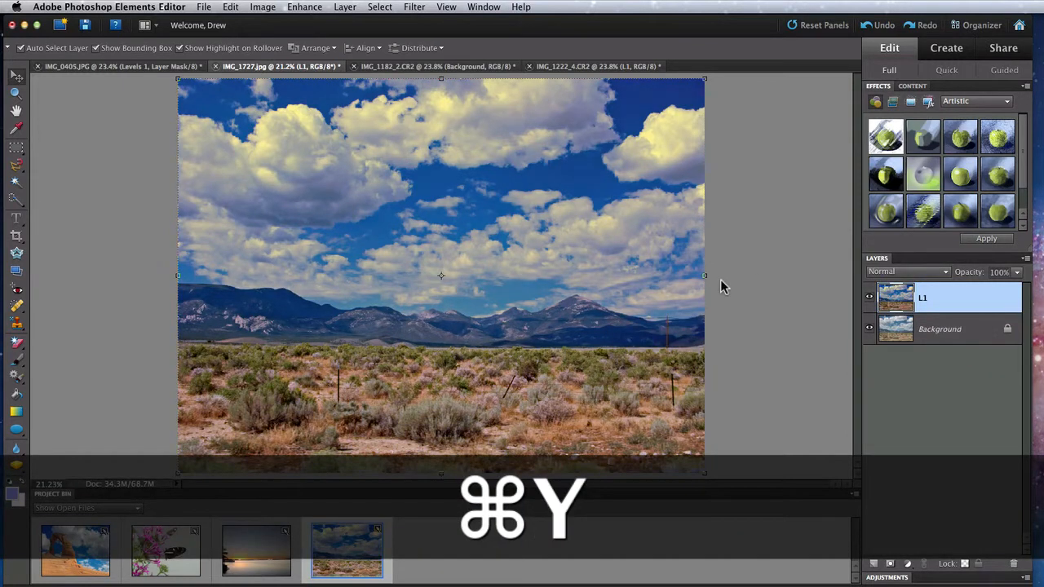
Step: Redo the cast correction and switch to the sunset photo with its adjustment commands listed
key("cmd+y")
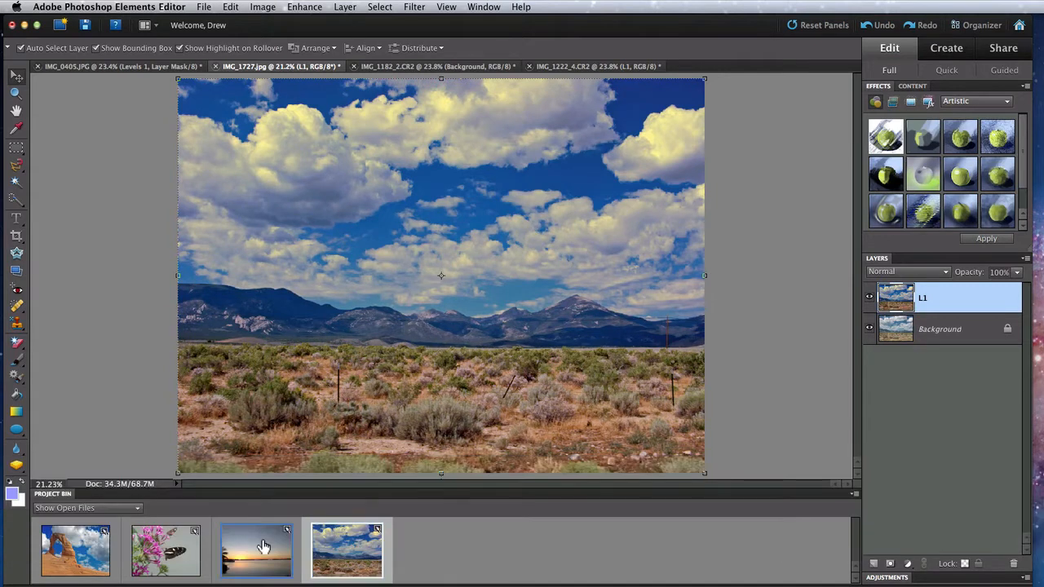
left_click(304, 7)
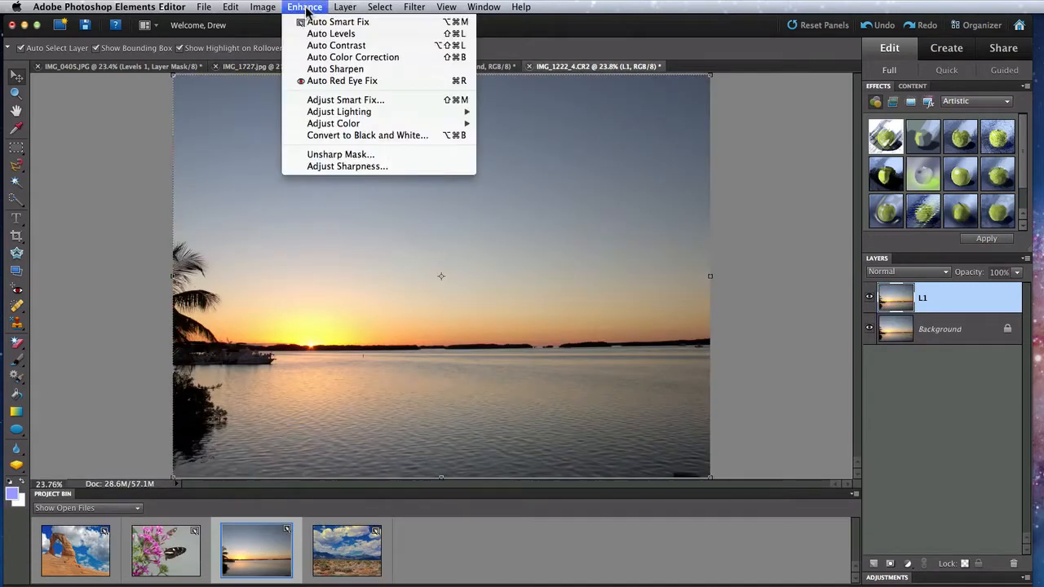
mouse_move(333, 124)
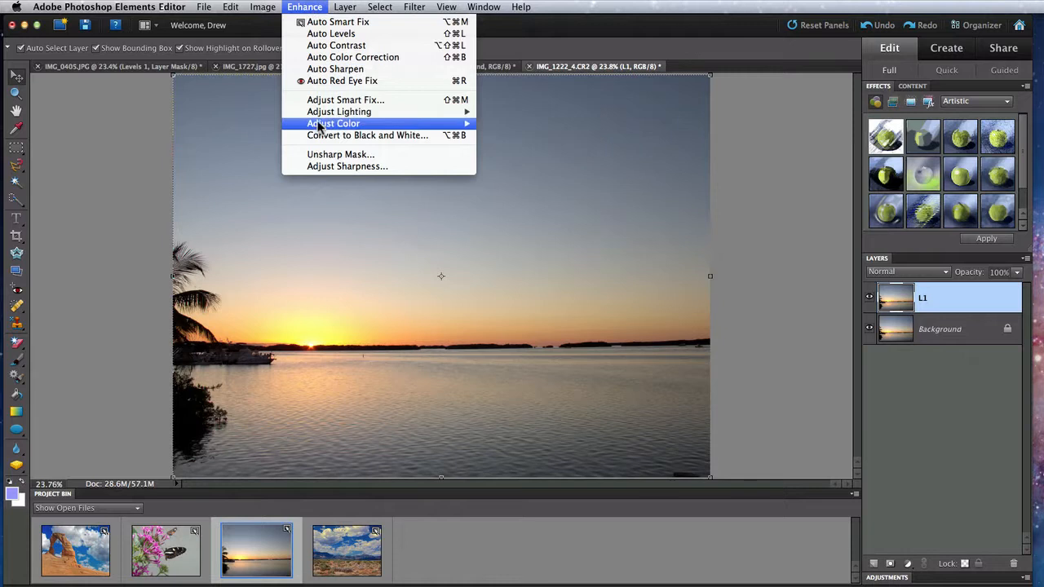
mouse_move(333, 124)
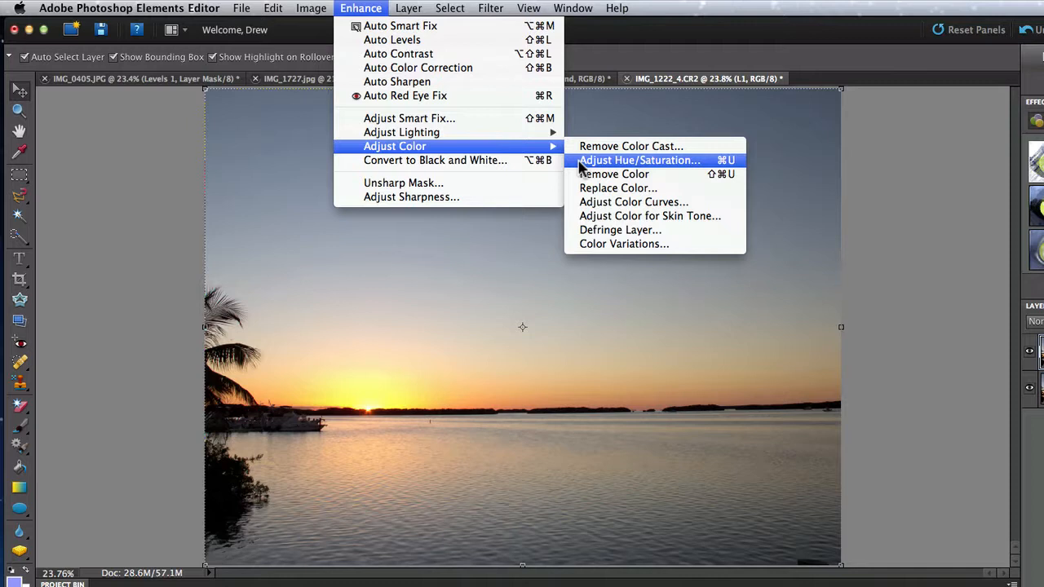
Step: Bring up Hue/Saturation for the sunset, review the colour ranges and keep Master selected
left_click(639, 159)
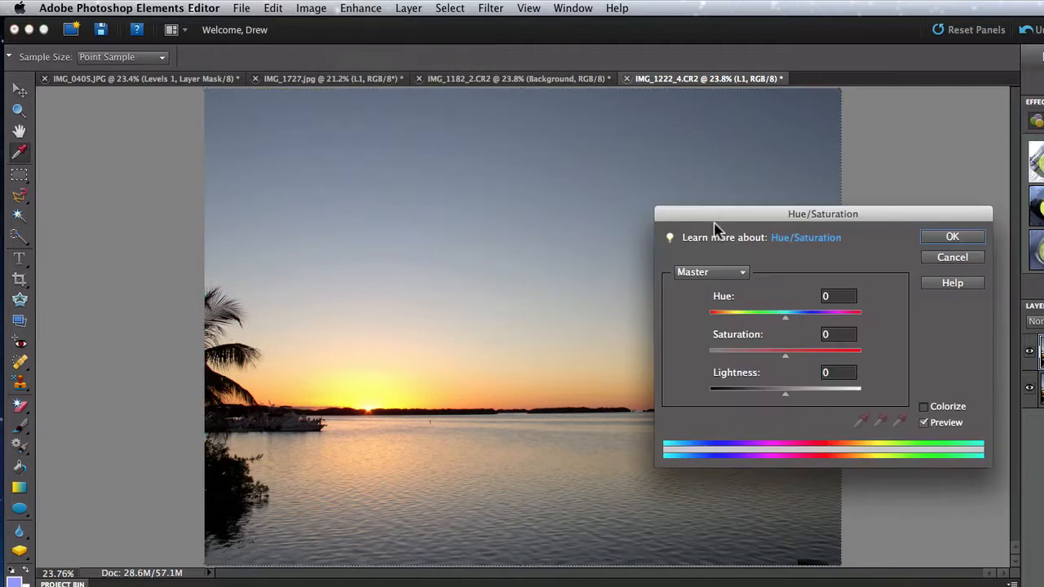
left_click_drag(822, 213, 833, 243)
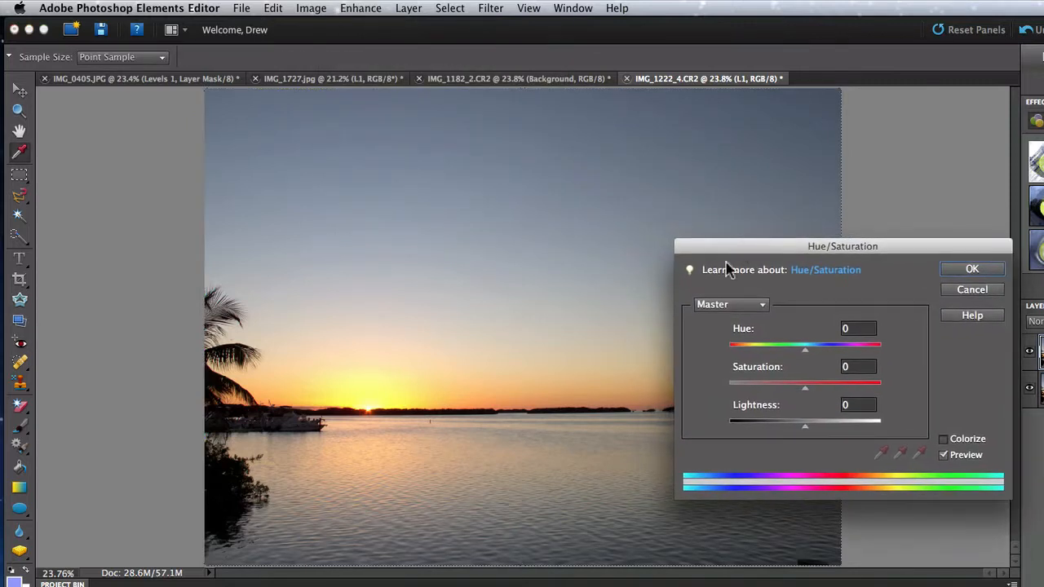
left_click(730, 305)
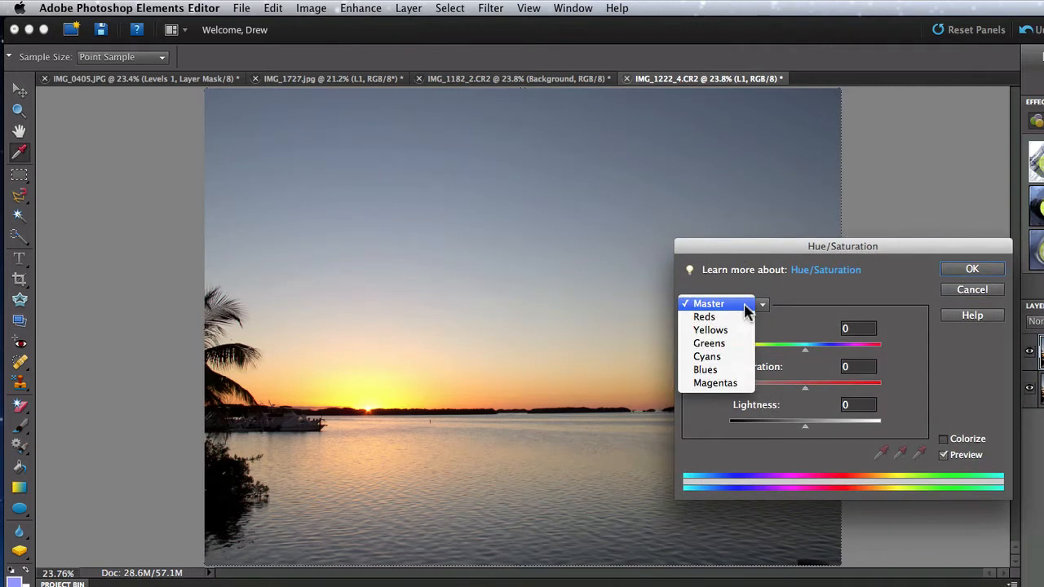
mouse_move(747, 313)
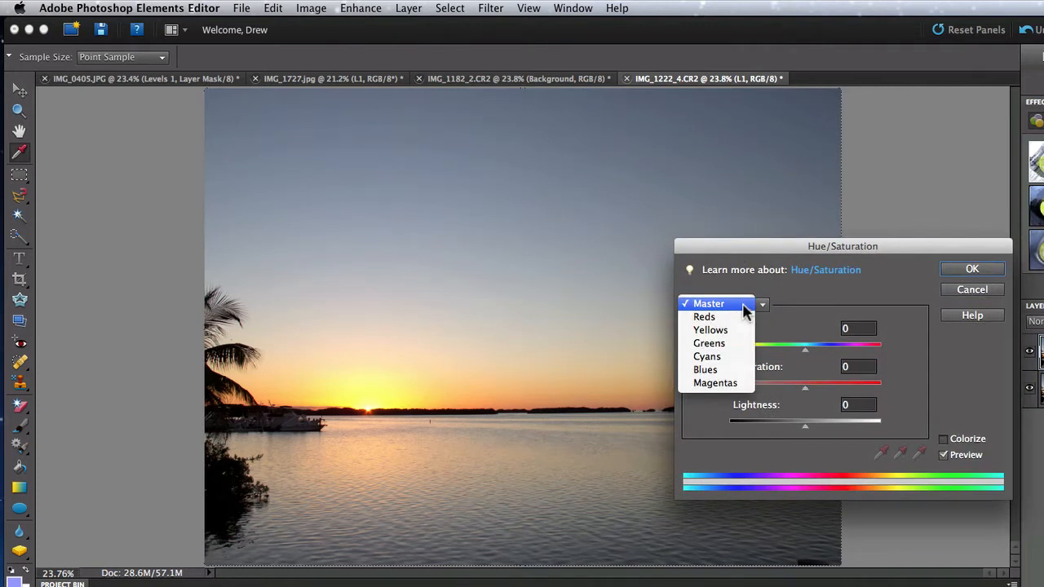
mouse_move(705, 368)
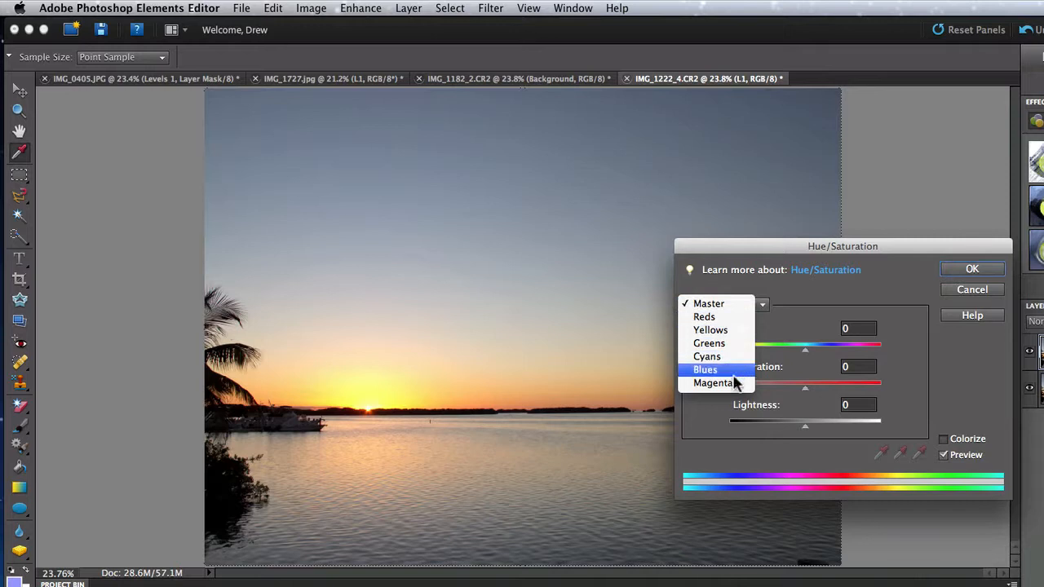
mouse_move(730, 303)
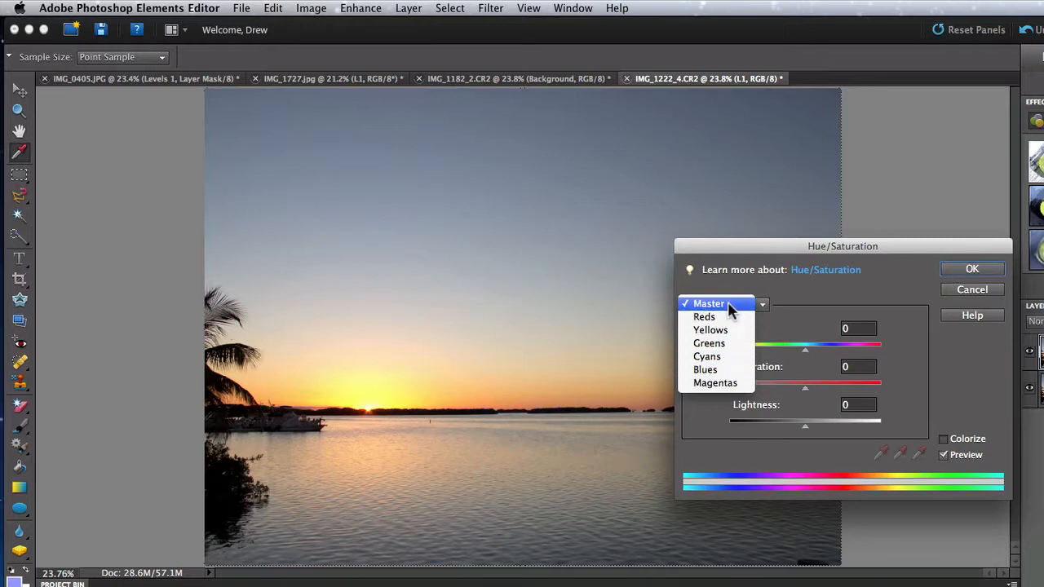
left_click(711, 303)
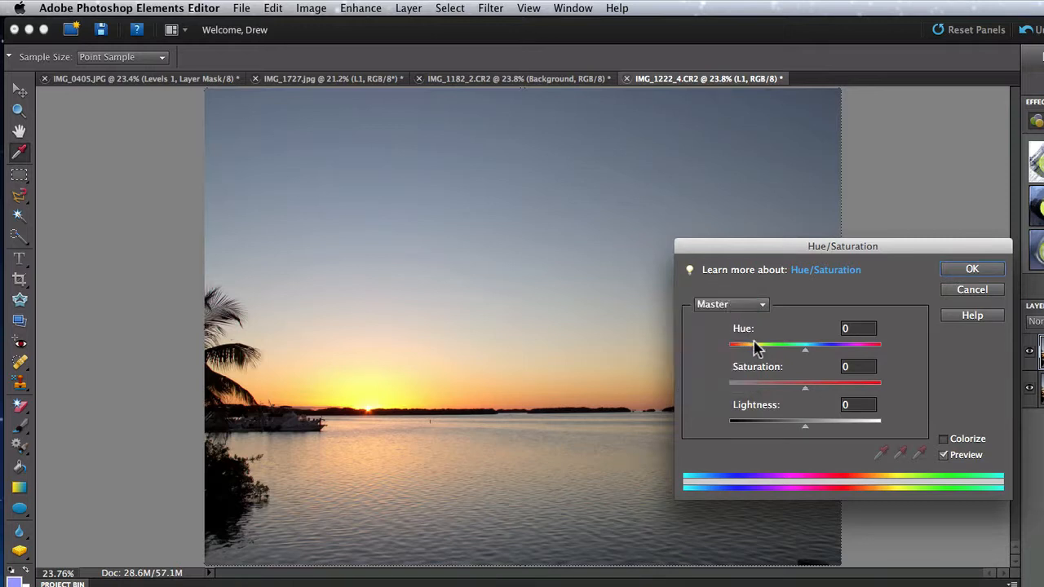
mouse_move(784, 353)
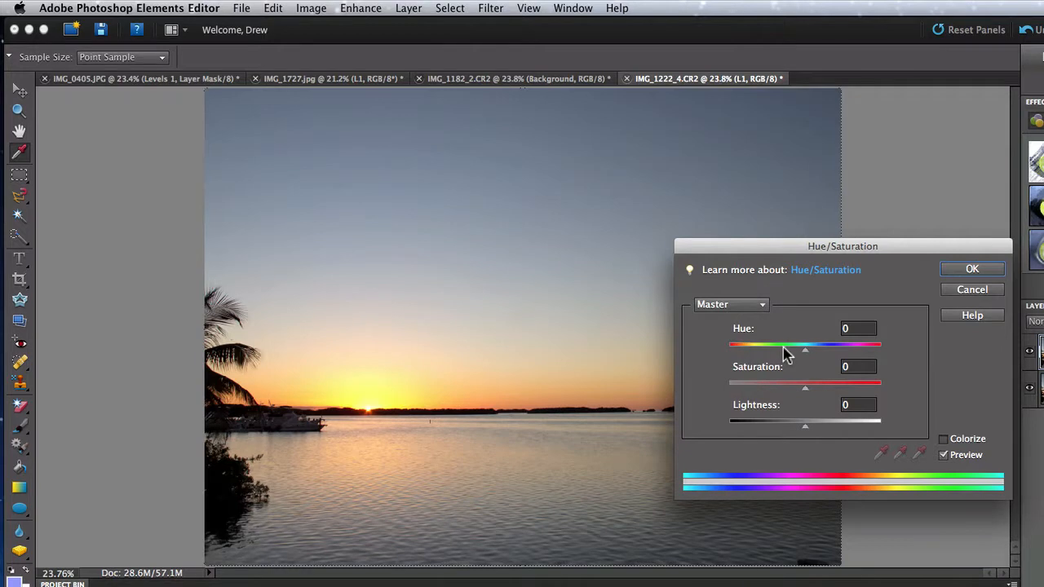
left_click_drag(806, 349, 799, 349)
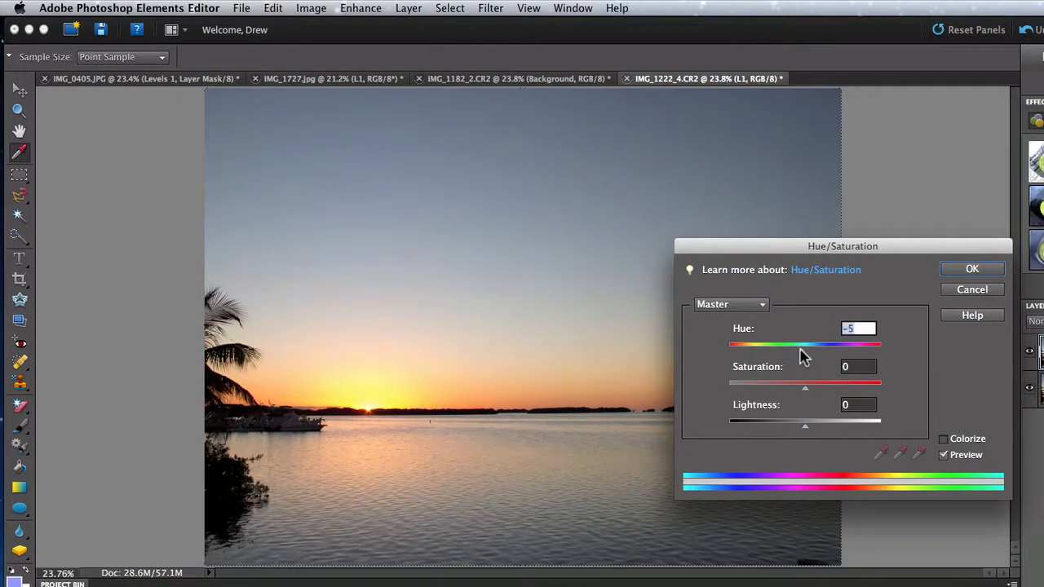
left_click_drag(805, 342, 773, 342)
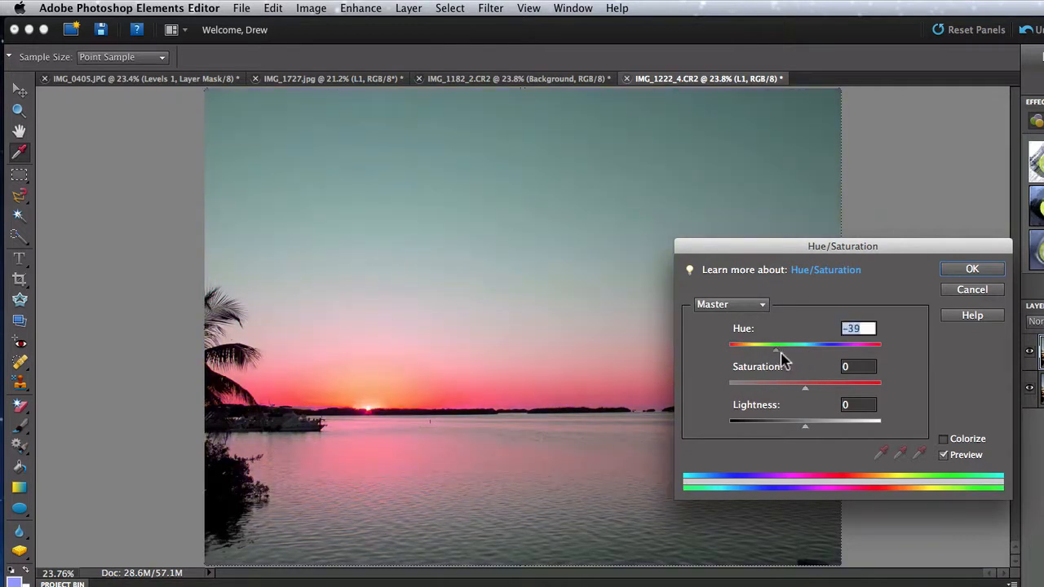
left_click_drag(775, 353, 848, 352)
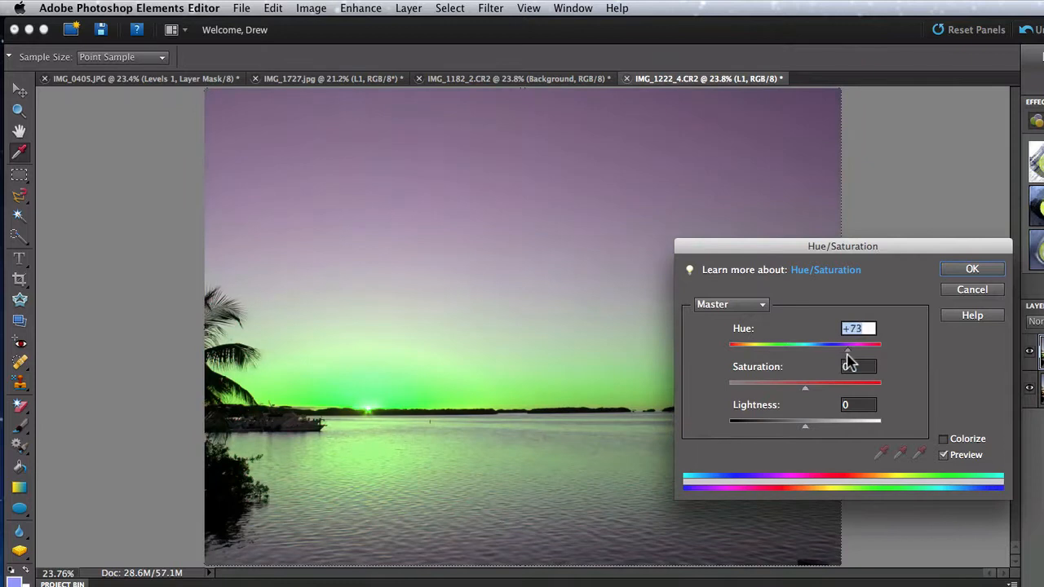
left_click_drag(848, 350, 819, 351)
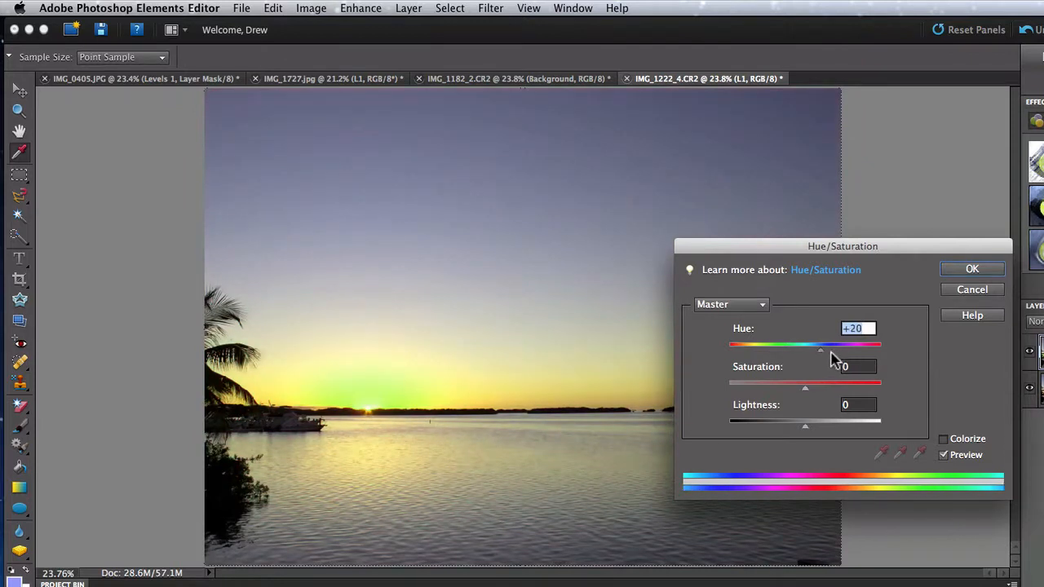
left_click_drag(818, 344, 879, 344)
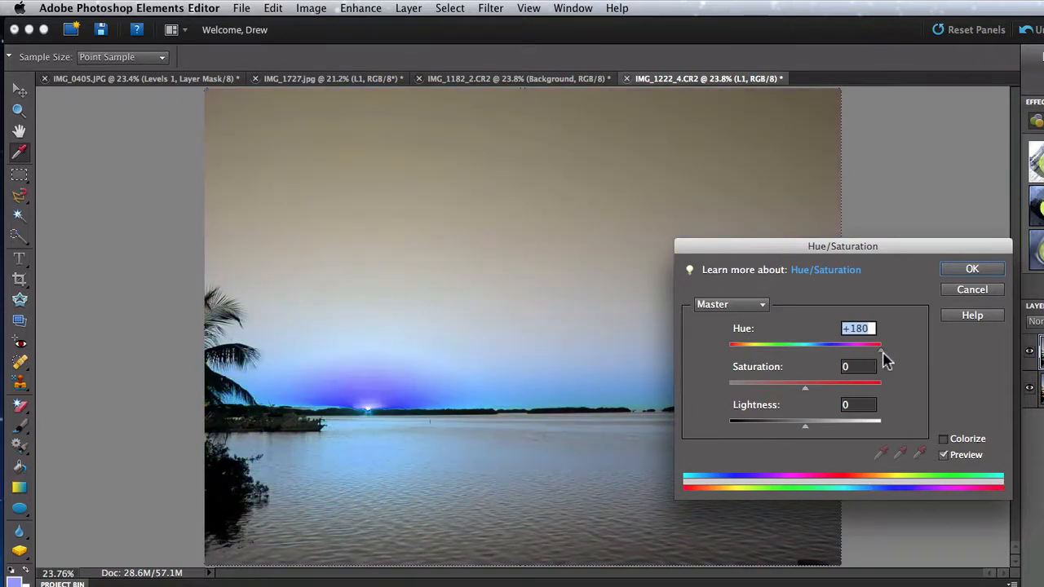
left_click_drag(879, 344, 861, 345)
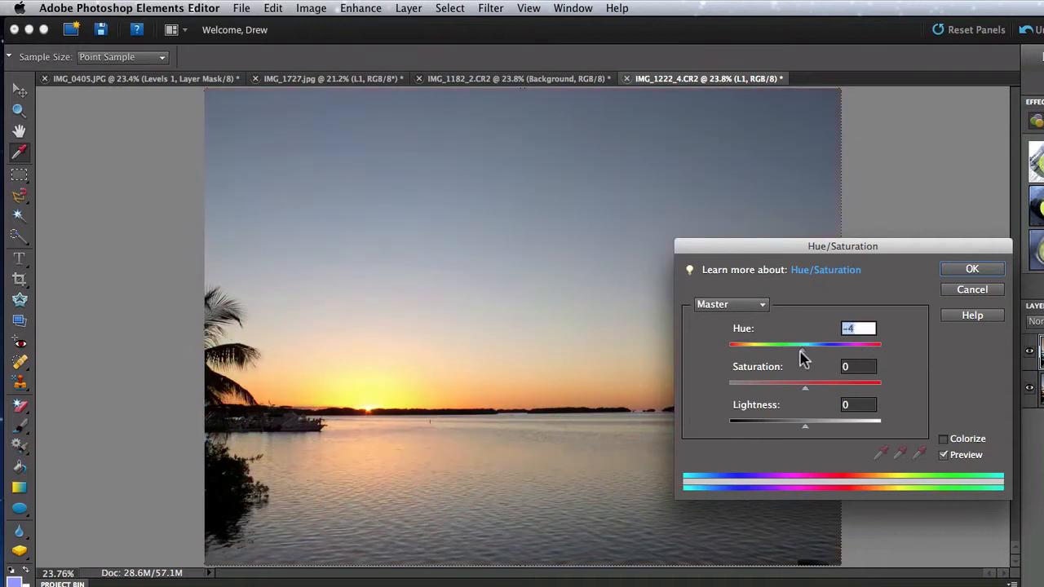
left_click_drag(802, 344, 765, 344)
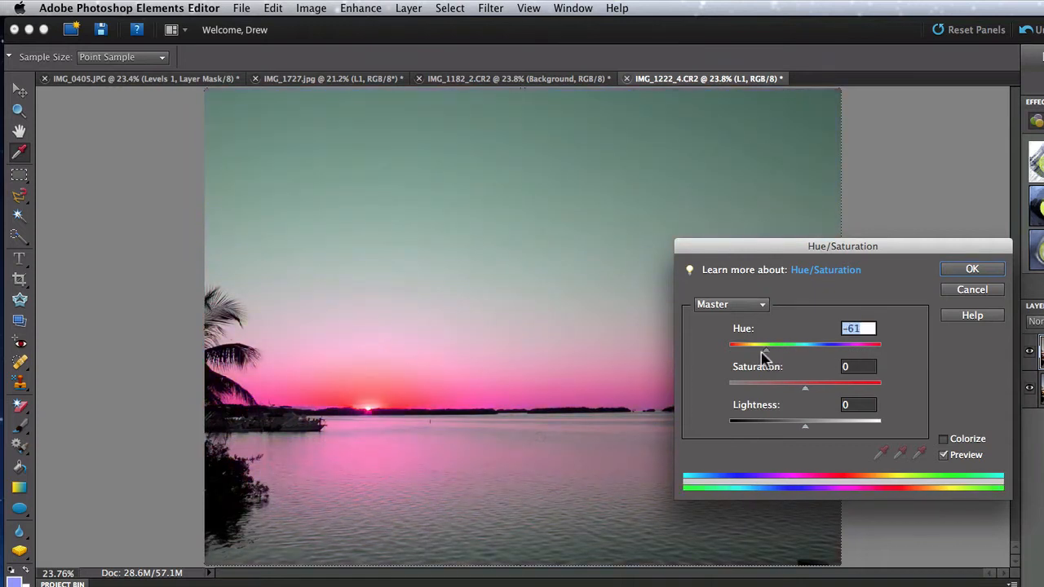
left_click_drag(770, 344, 730, 344)
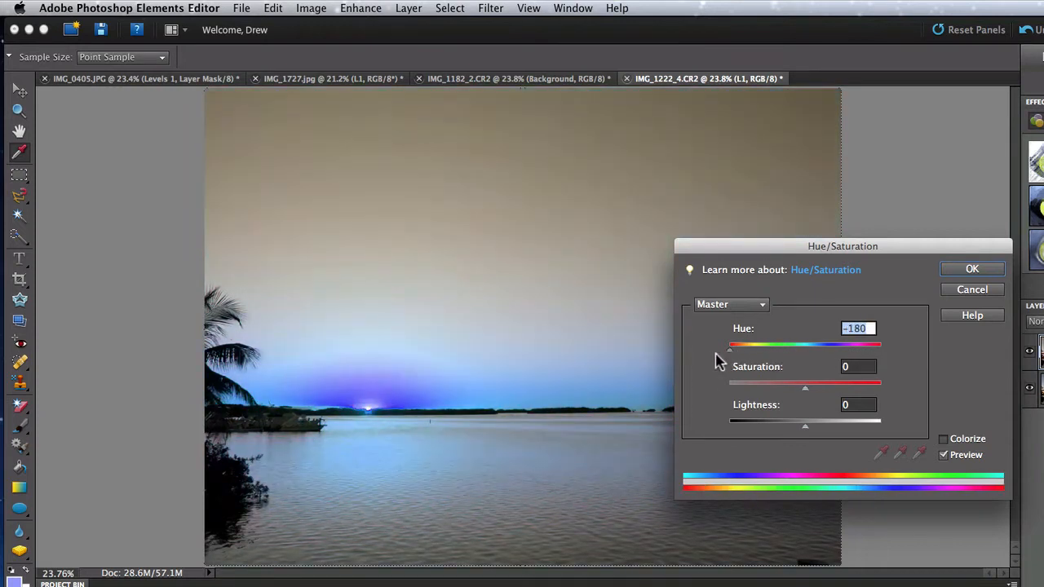
left_click_drag(731, 343, 769, 343)
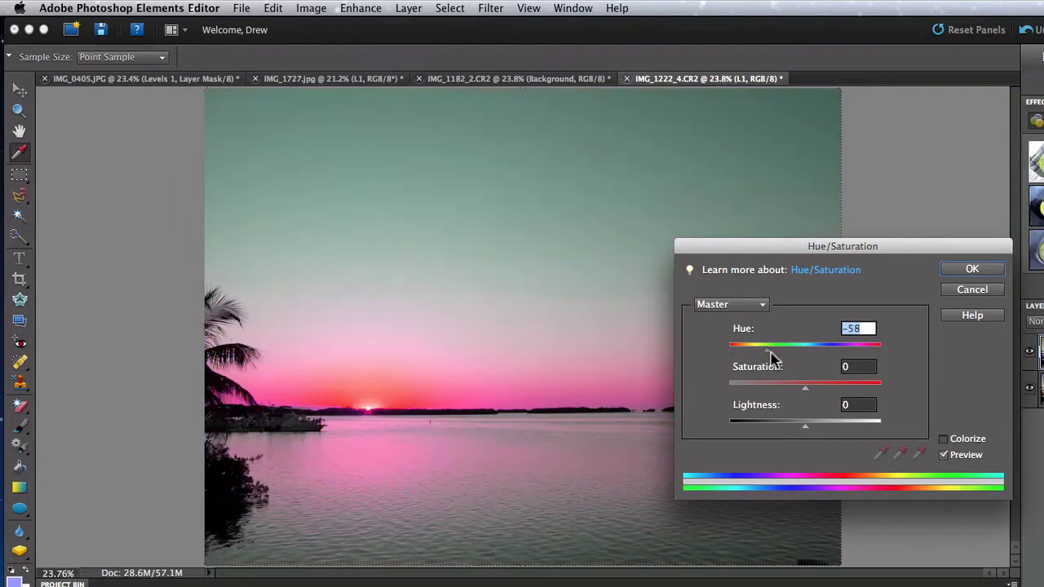
left_click_drag(766, 342, 807, 342)
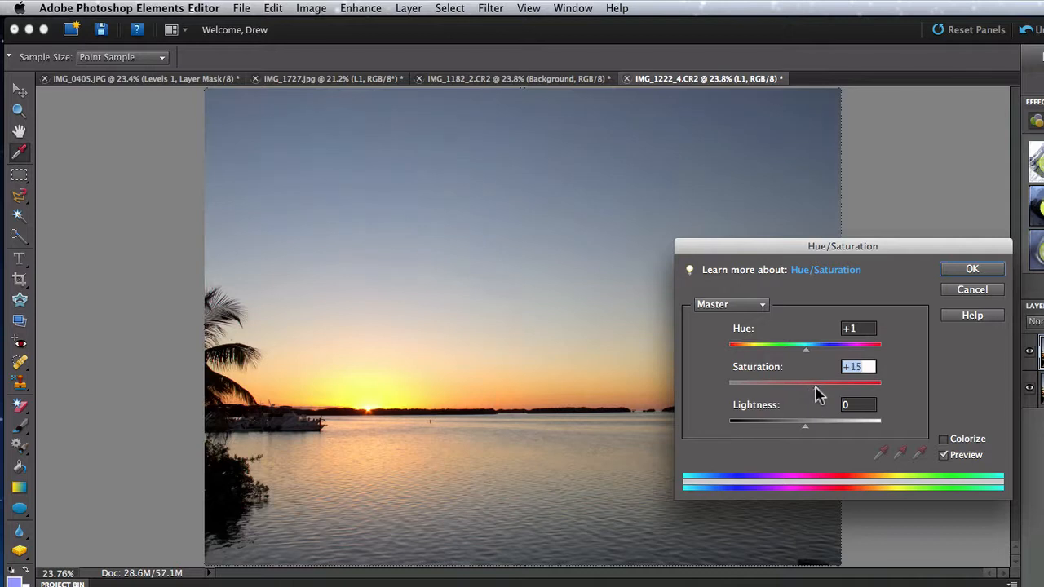
left_click_drag(806, 383, 758, 383)
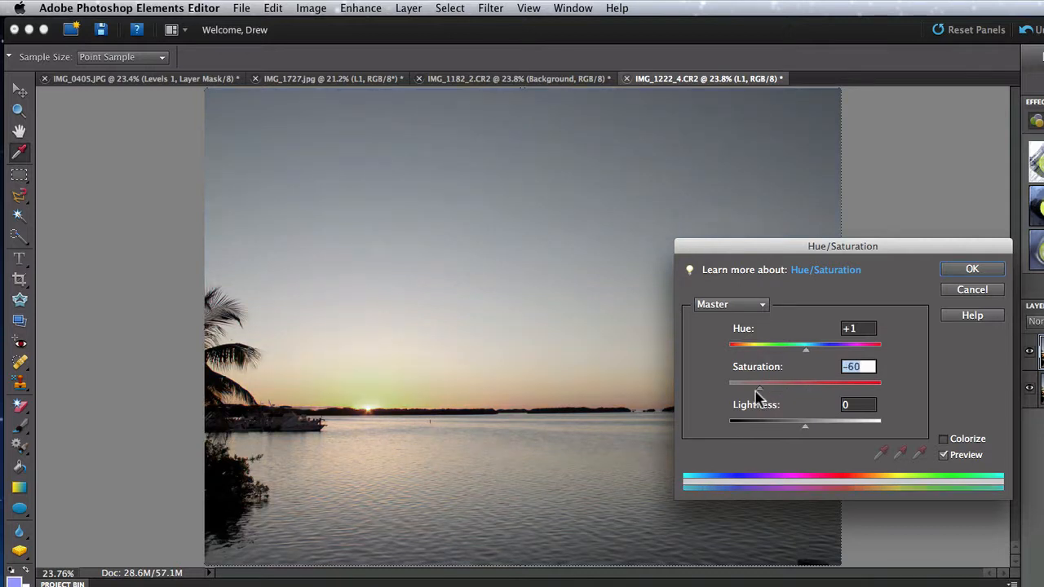
left_click_drag(760, 384, 728, 383)
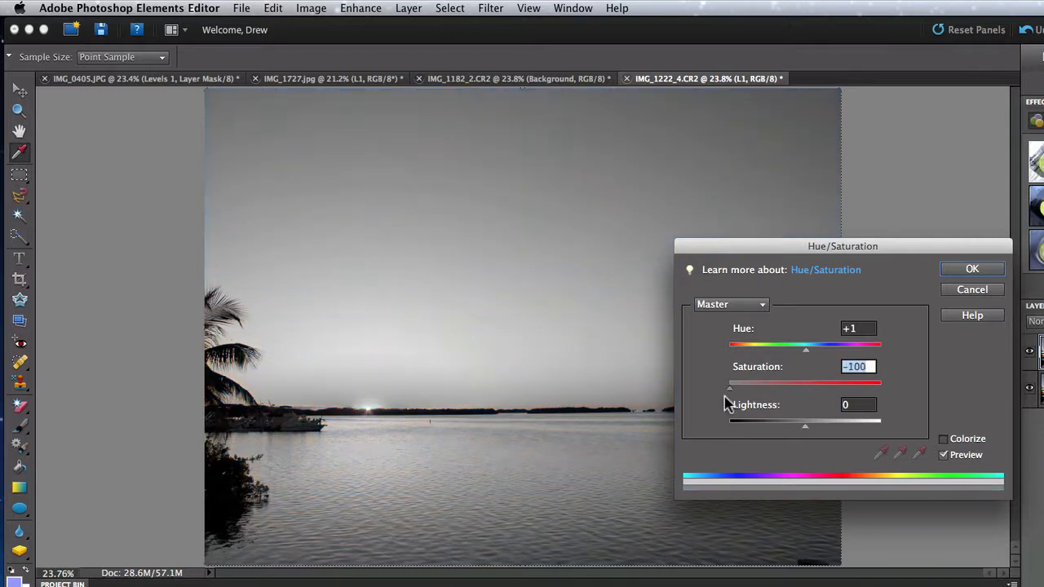
left_click_drag(731, 382, 856, 382)
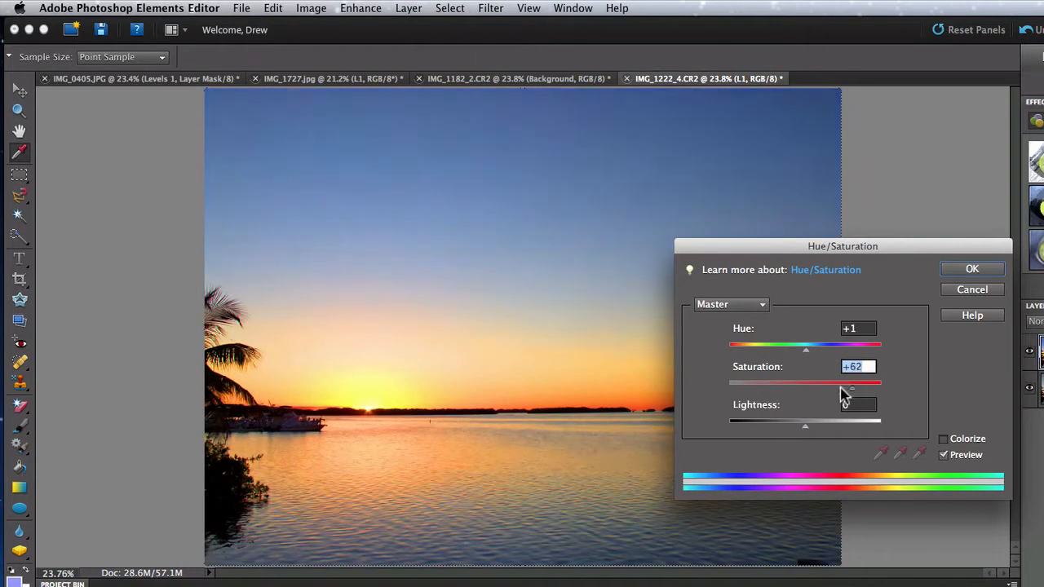
left_click_drag(852, 381, 730, 381)
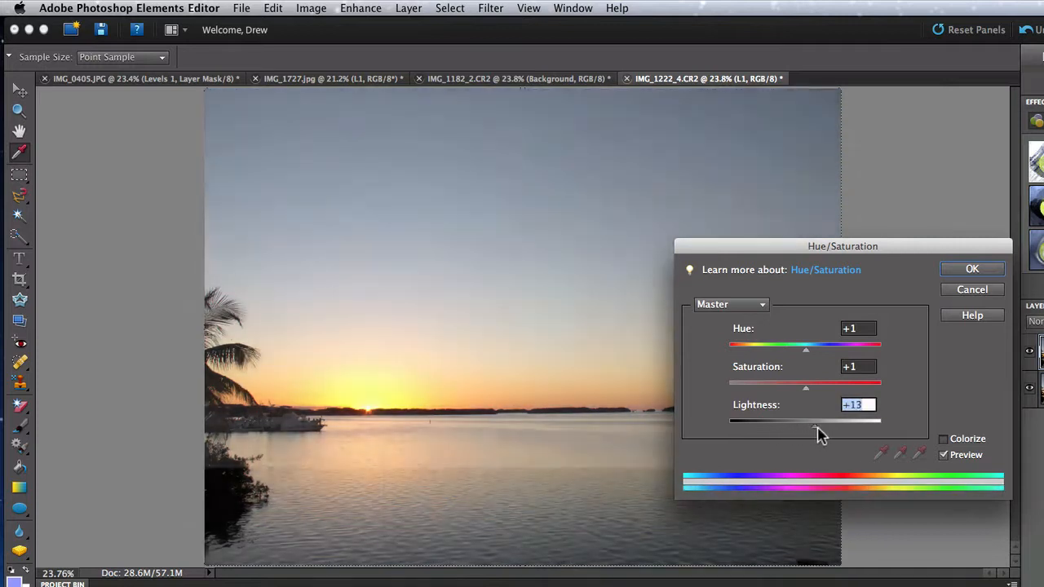
left_click_drag(805, 421, 839, 421)
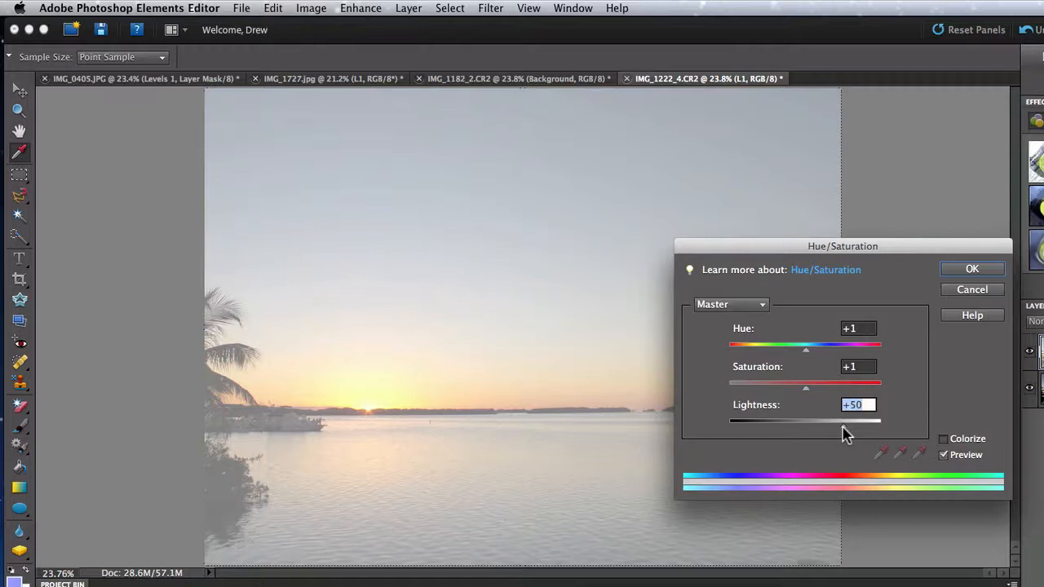
left_click_drag(864, 421, 807, 420)
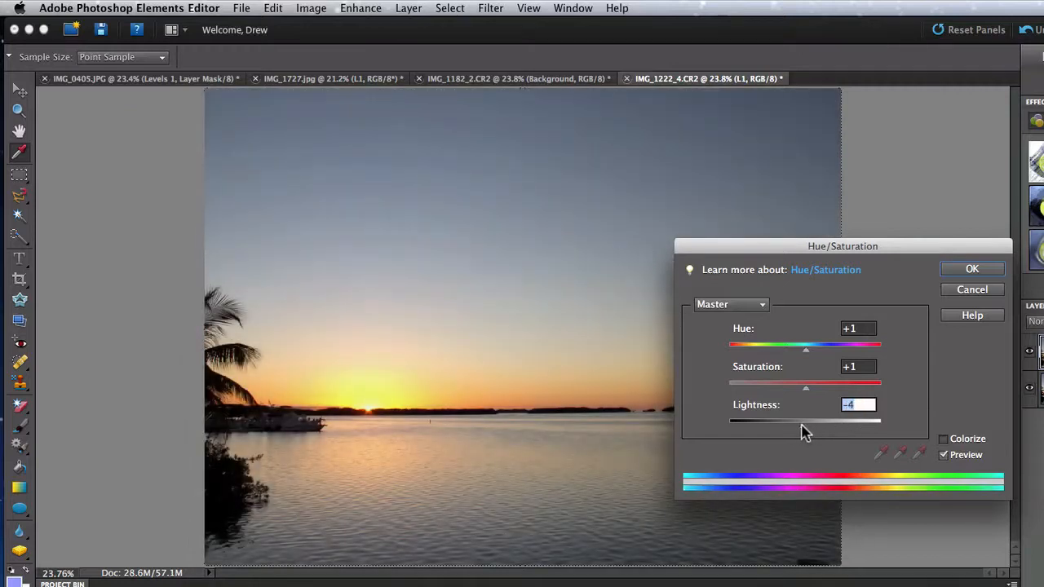
left_click_drag(806, 421, 806, 424)
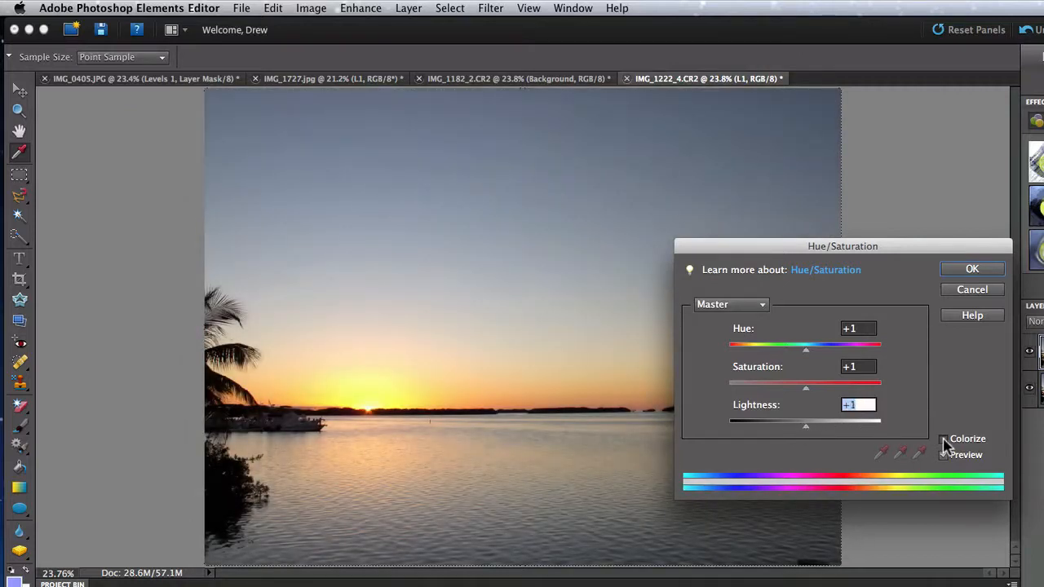
left_click(944, 439)
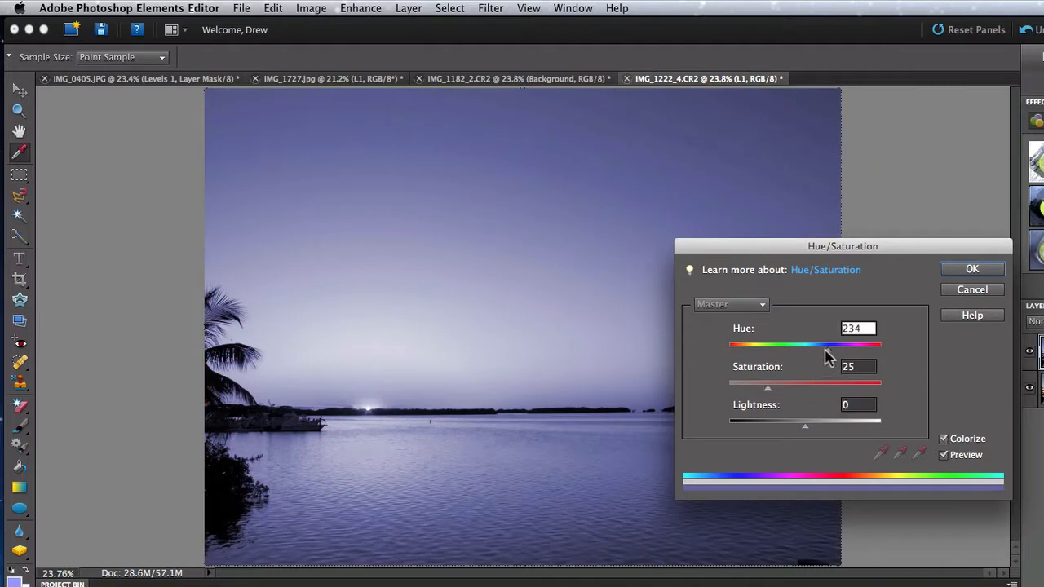
left_click_drag(841, 342, 819, 342)
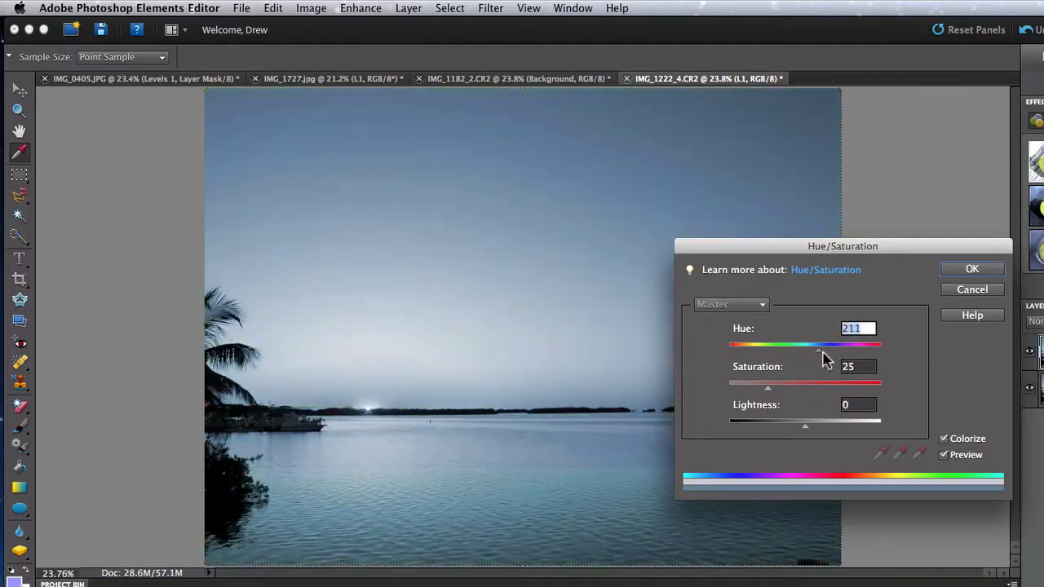
left_click_drag(818, 343, 835, 343)
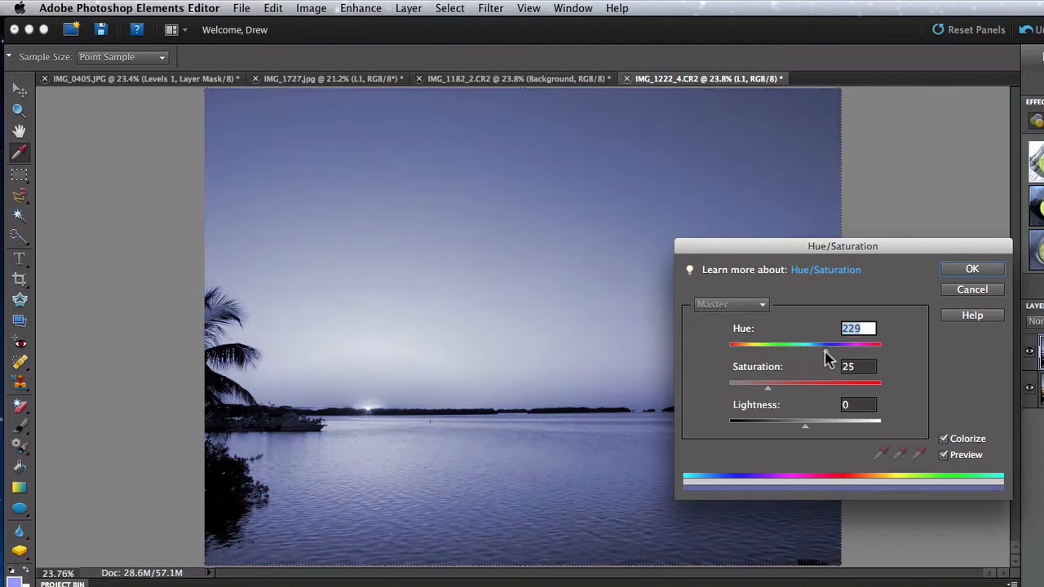
left_click_drag(767, 382, 796, 382)
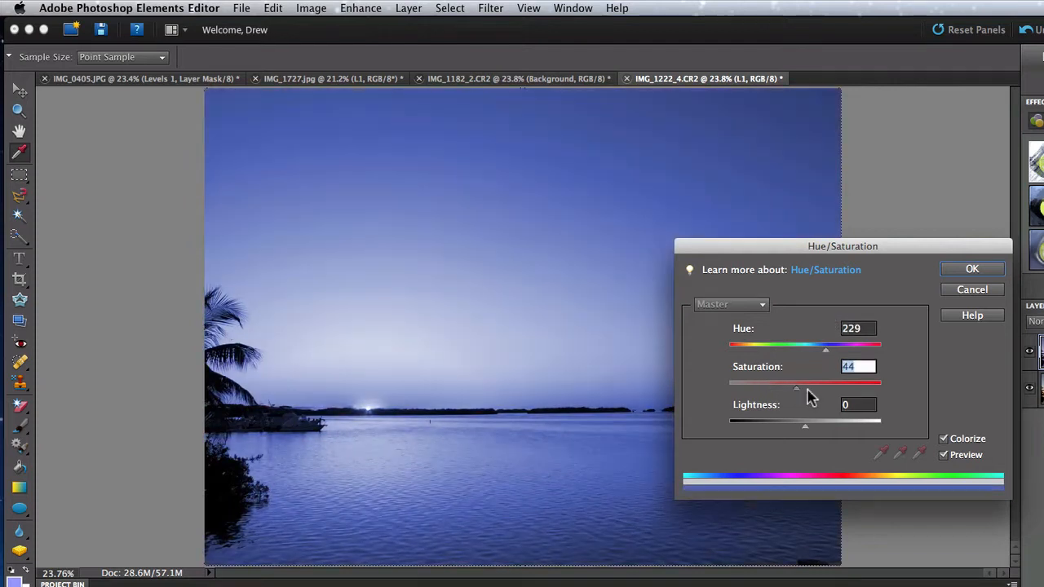
left_click_drag(796, 381, 846, 381)
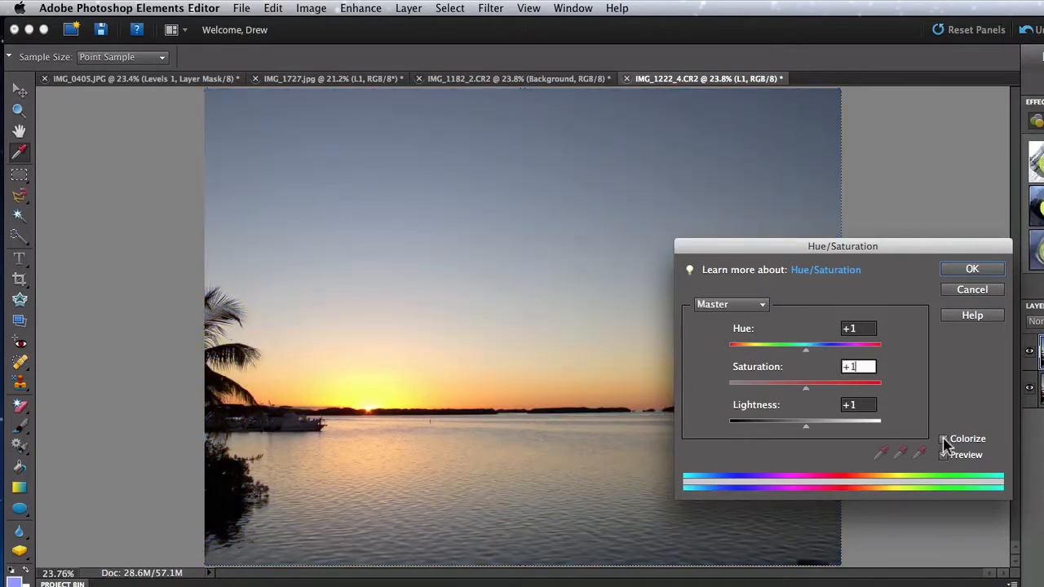
Step: Limit the Hue/Saturation adjustment to the Reds range only
left_click(942, 454)
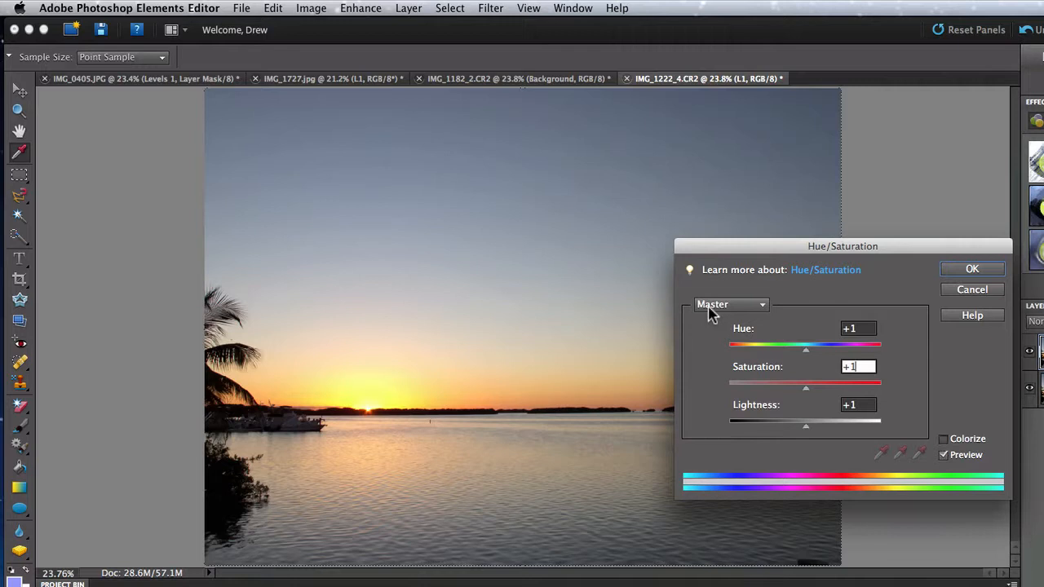
left_click(731, 305)
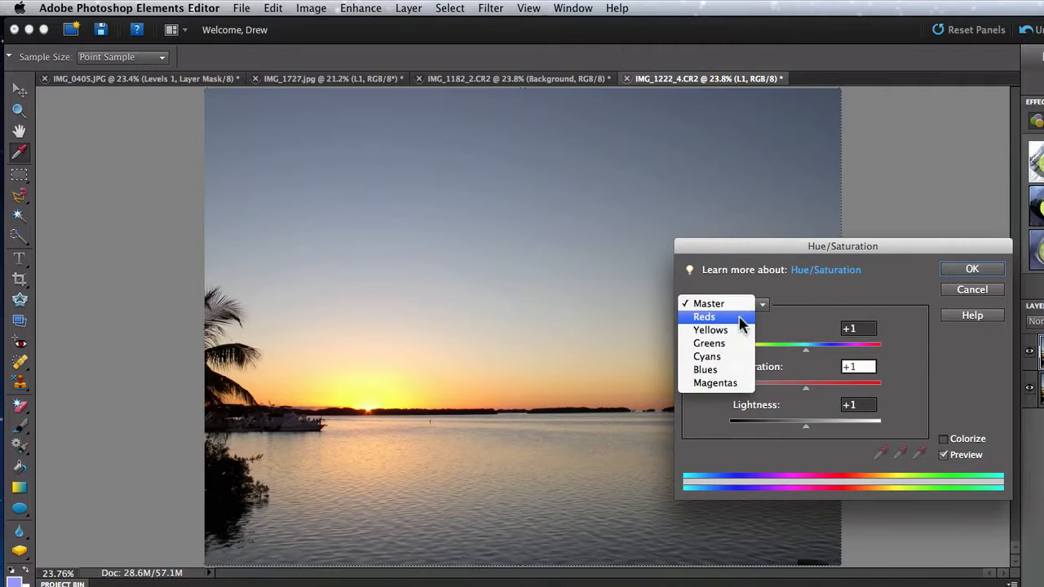
left_click(703, 316)
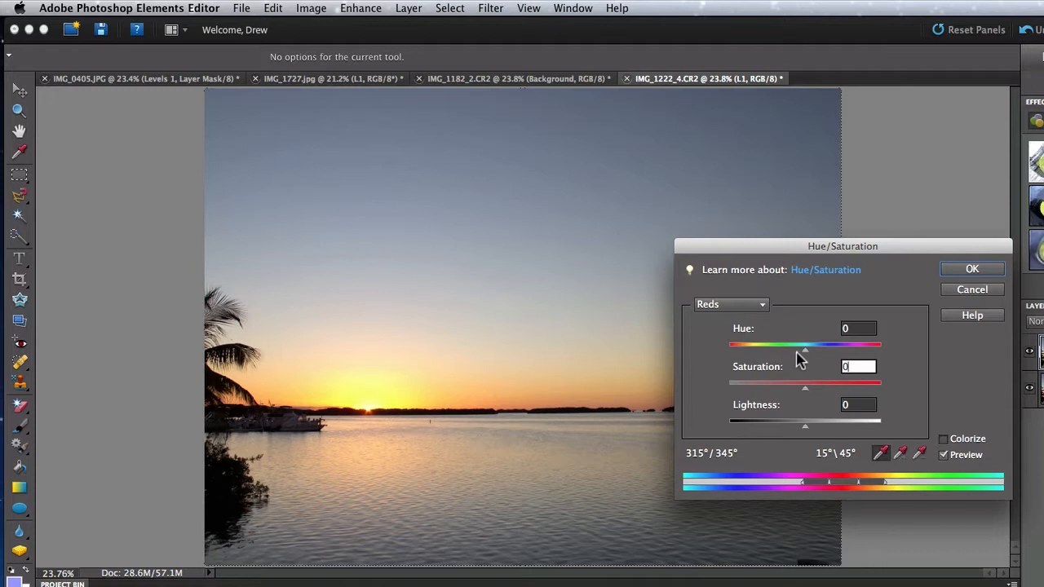
mouse_move(807, 392)
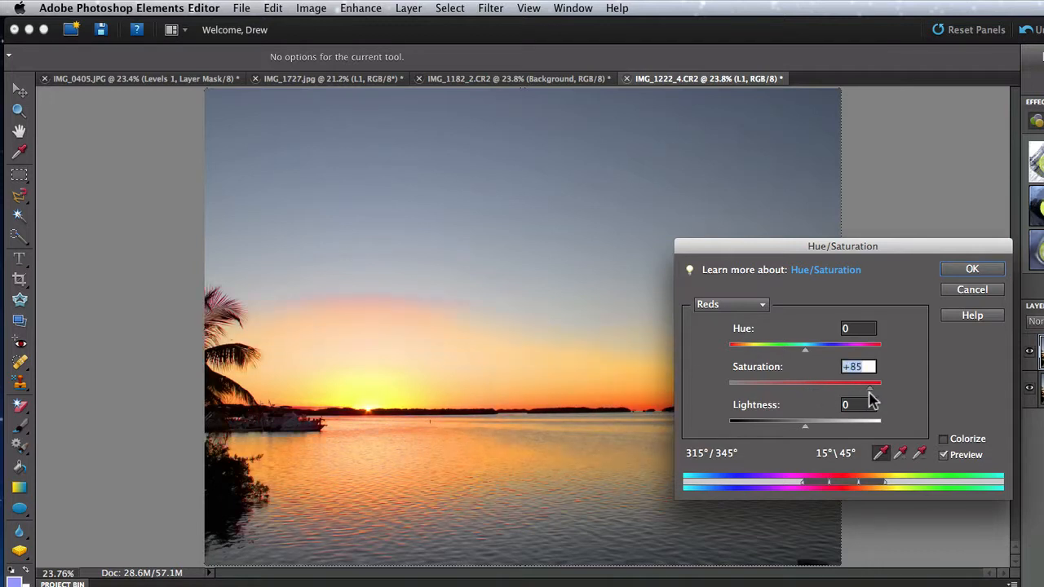
Step: Preview strong Reds hue and saturation shifts until the sunset glow turns greenish
left_click_drag(869, 384, 758, 384)
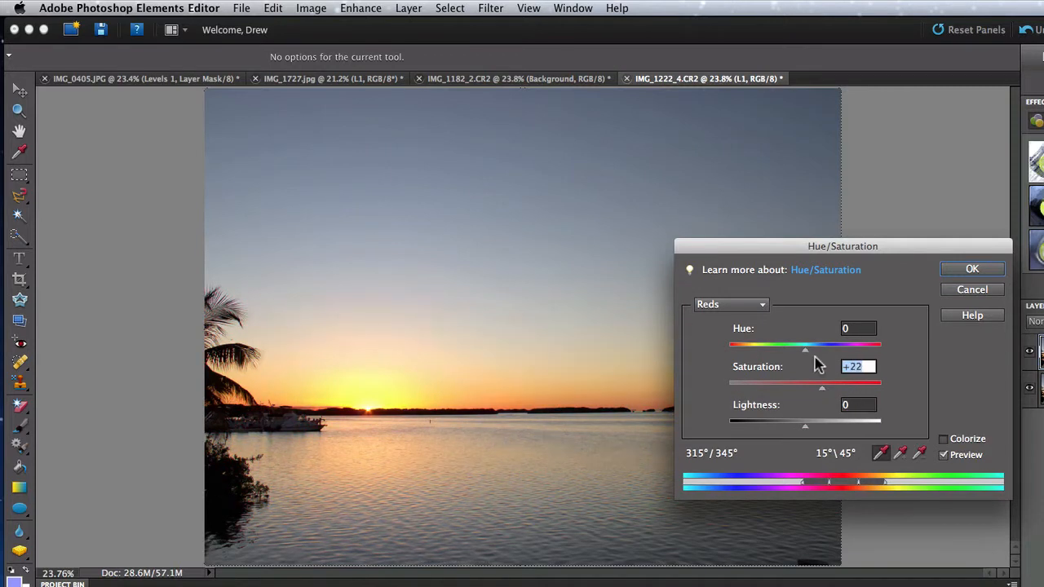
left_click_drag(805, 342, 799, 342)
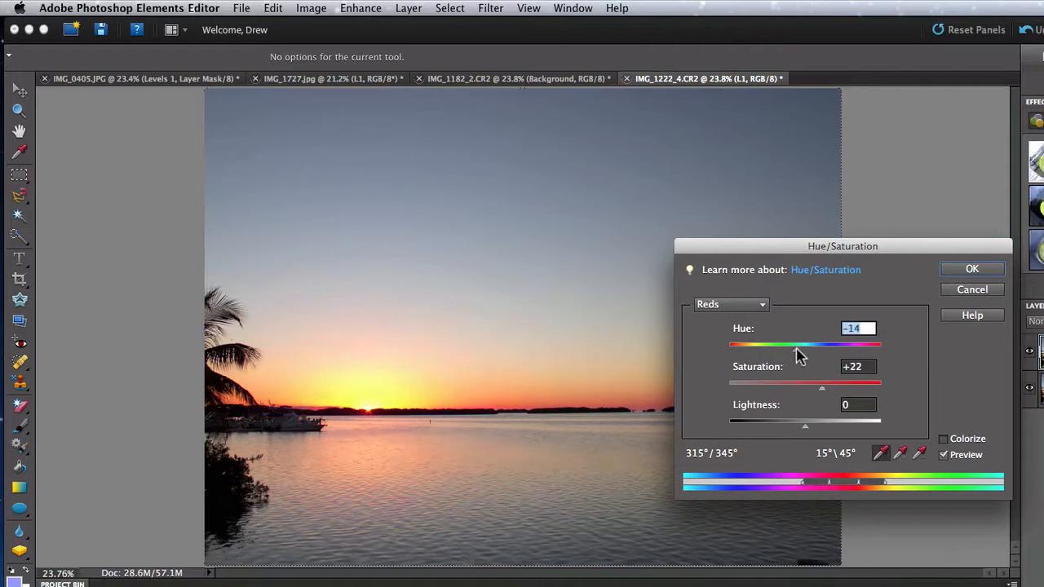
left_click_drag(799, 345, 840, 345)
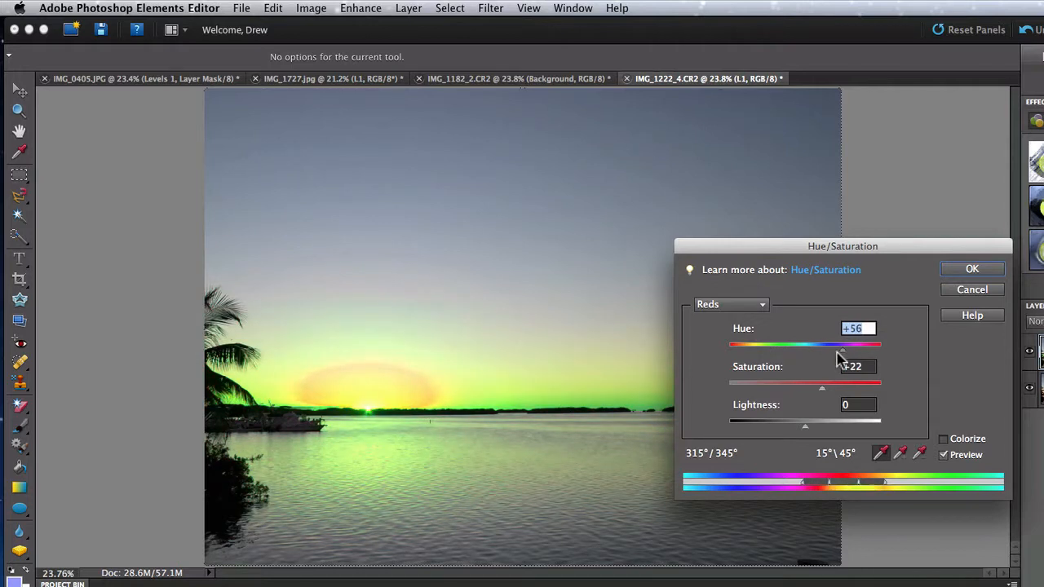
left_click_drag(840, 350, 803, 350)
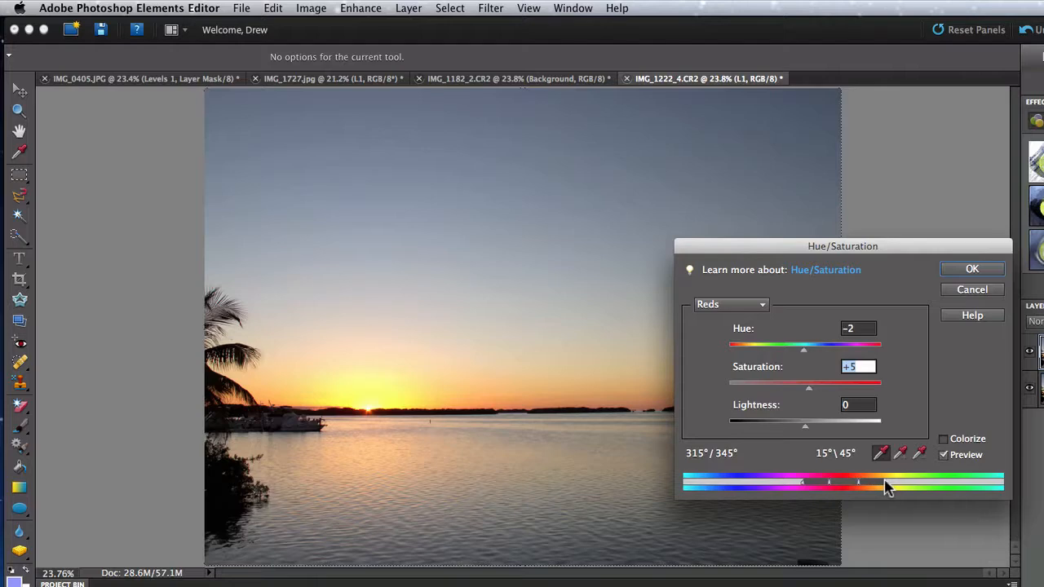
Step: Extend the Reds range and its falloff toward the yellows and oranges
left_click_drag(880, 486, 897, 489)
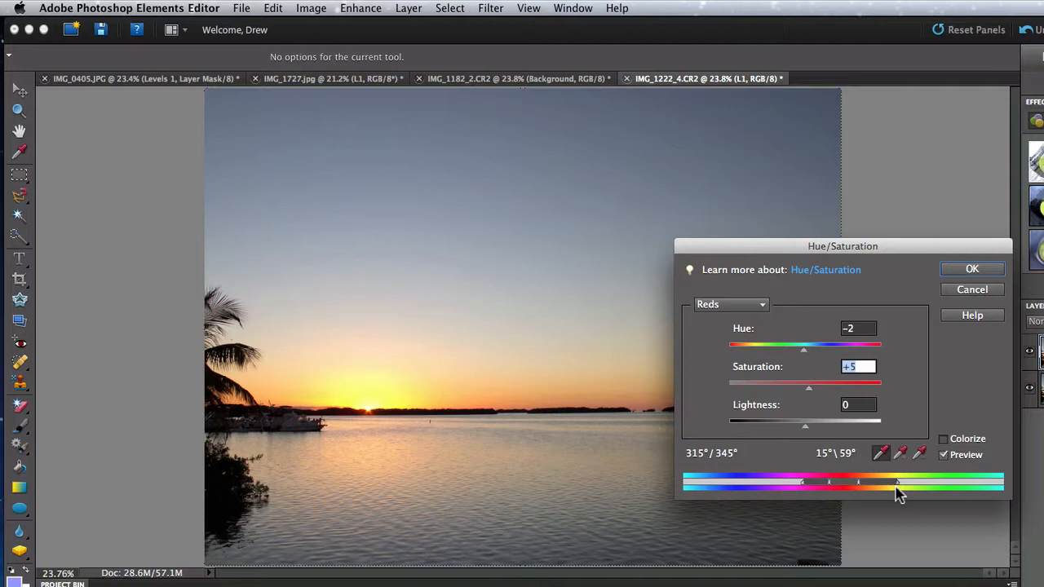
left_click_drag(897, 486, 881, 486)
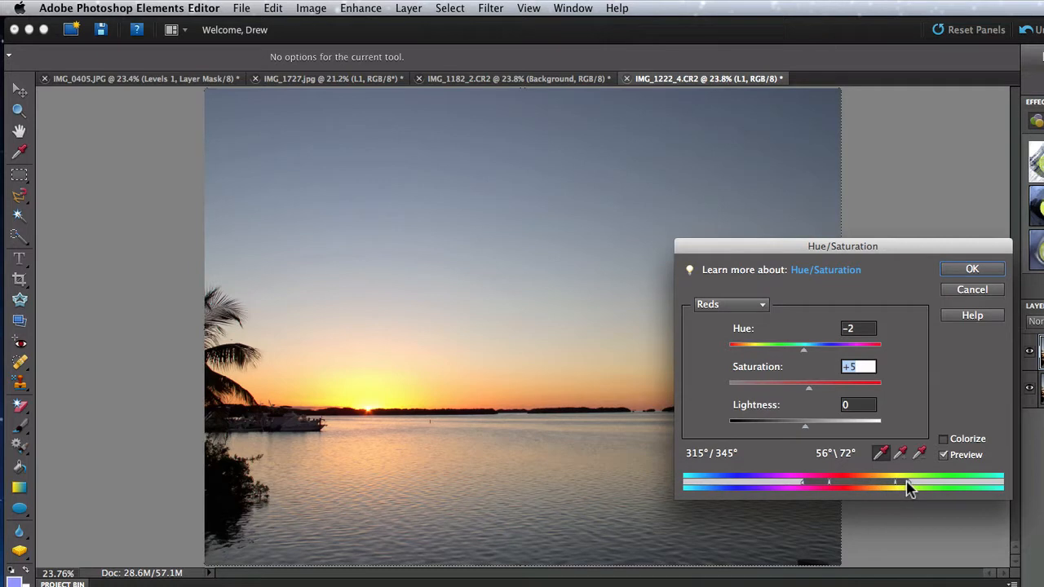
left_click_drag(895, 483, 914, 487)
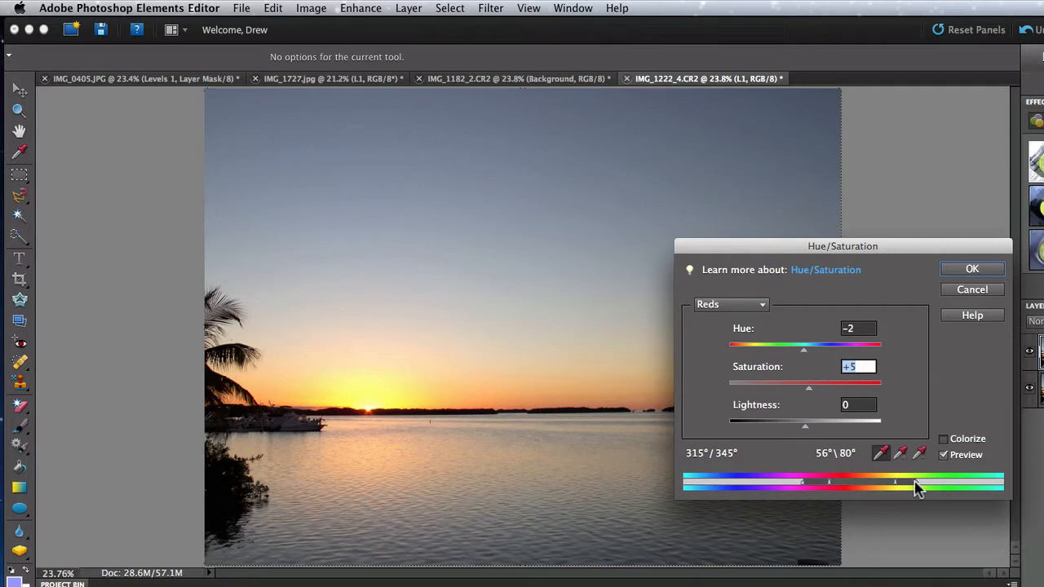
mouse_move(807, 490)
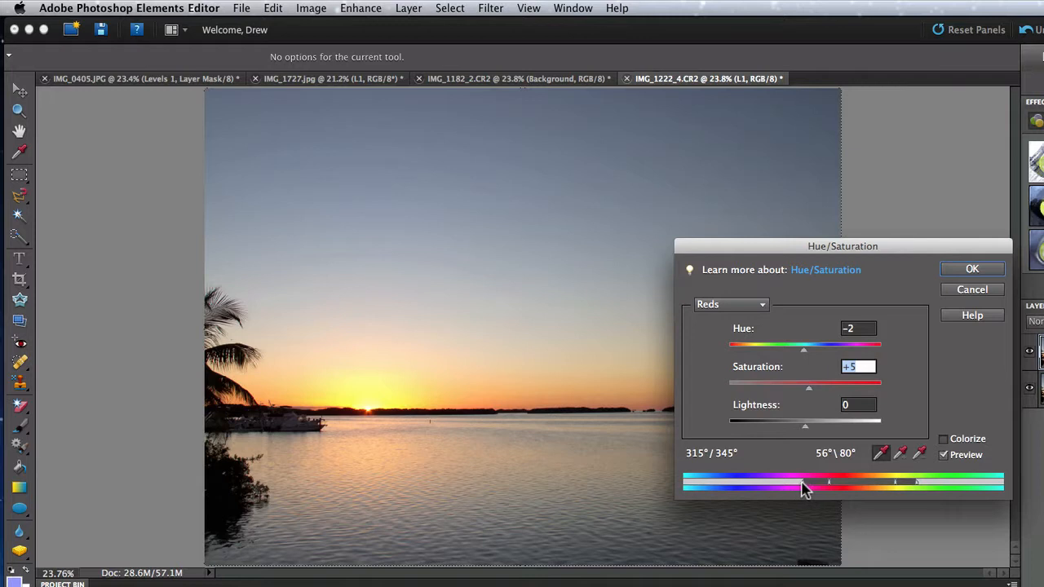
Step: Adjust the magenta side of the Reds range and narrow its falloff
left_click_drag(829, 483, 789, 486)
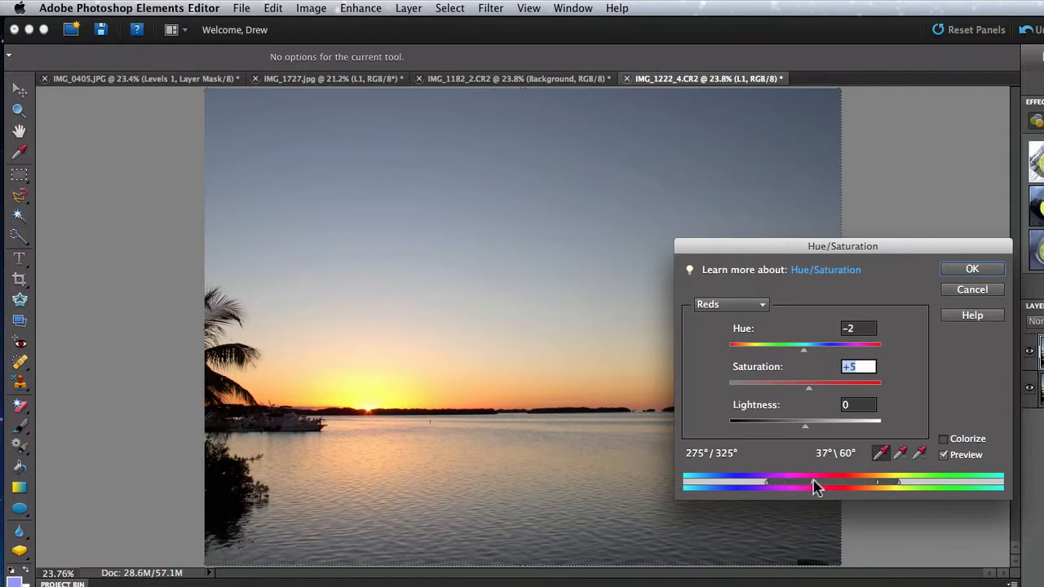
left_click_drag(803, 486, 832, 486)
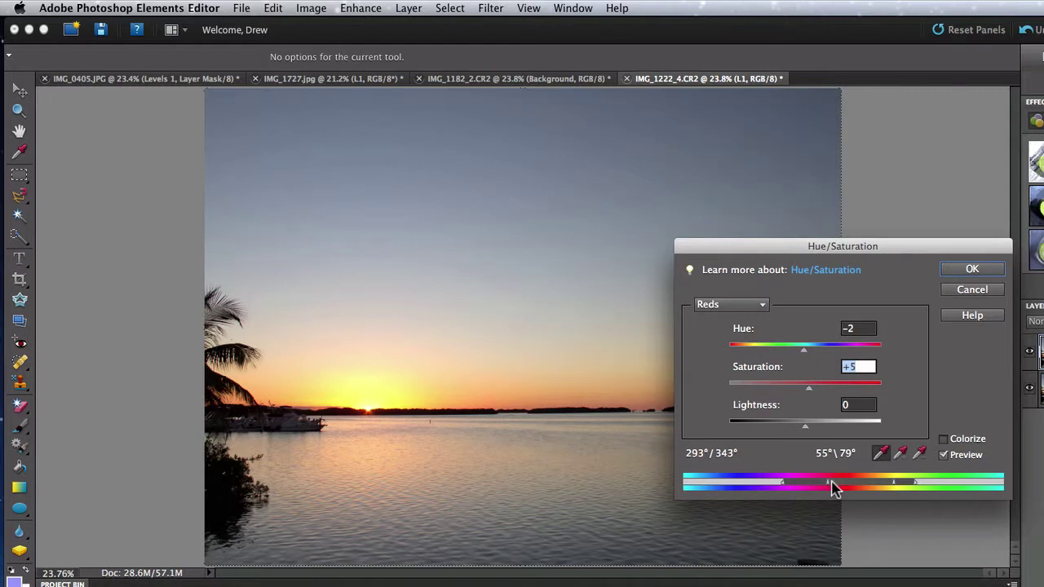
left_click_drag(831, 486, 807, 486)
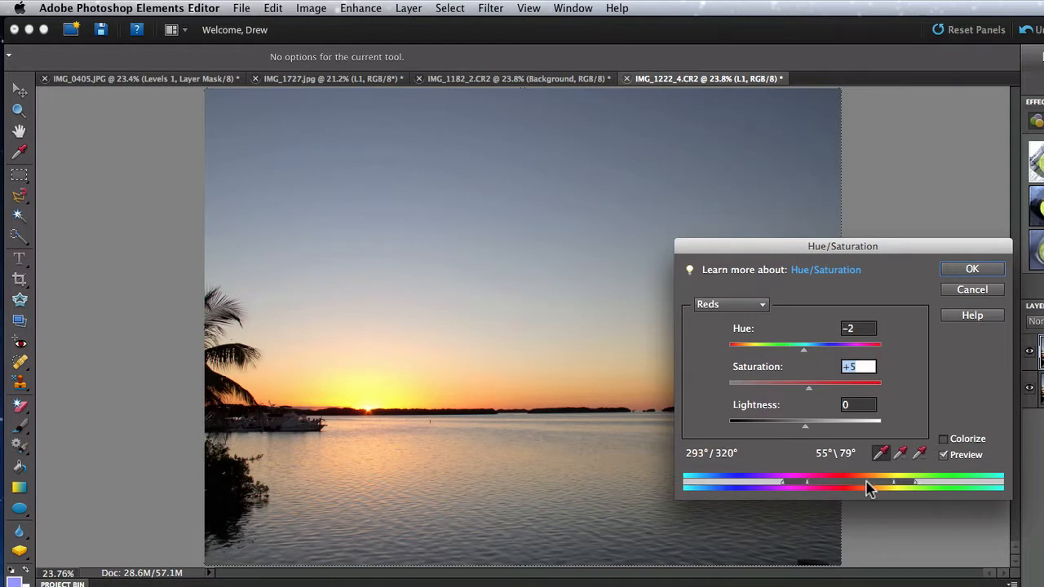
mouse_move(786, 400)
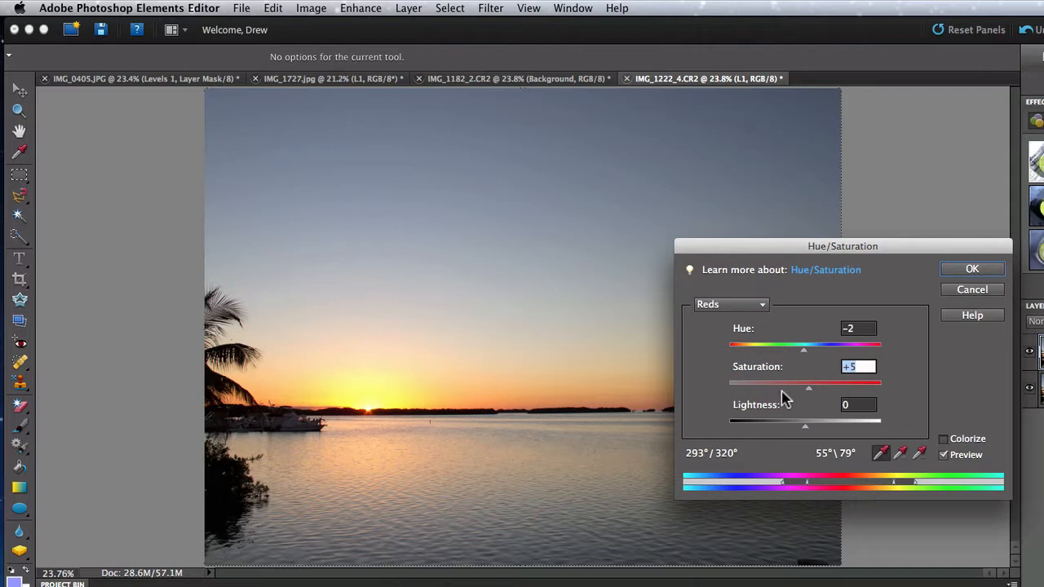
mouse_move(819, 432)
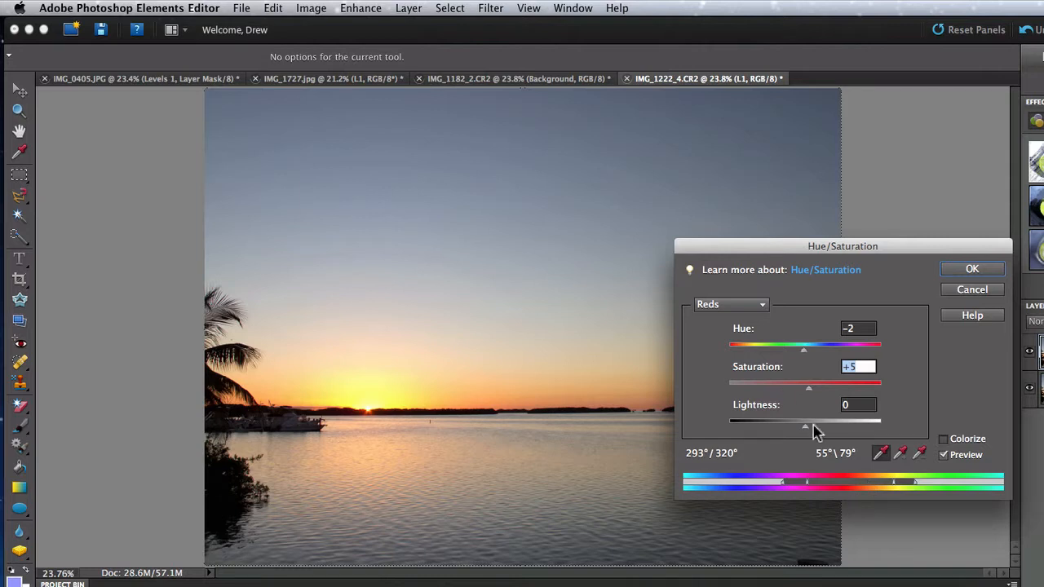
mouse_move(802, 369)
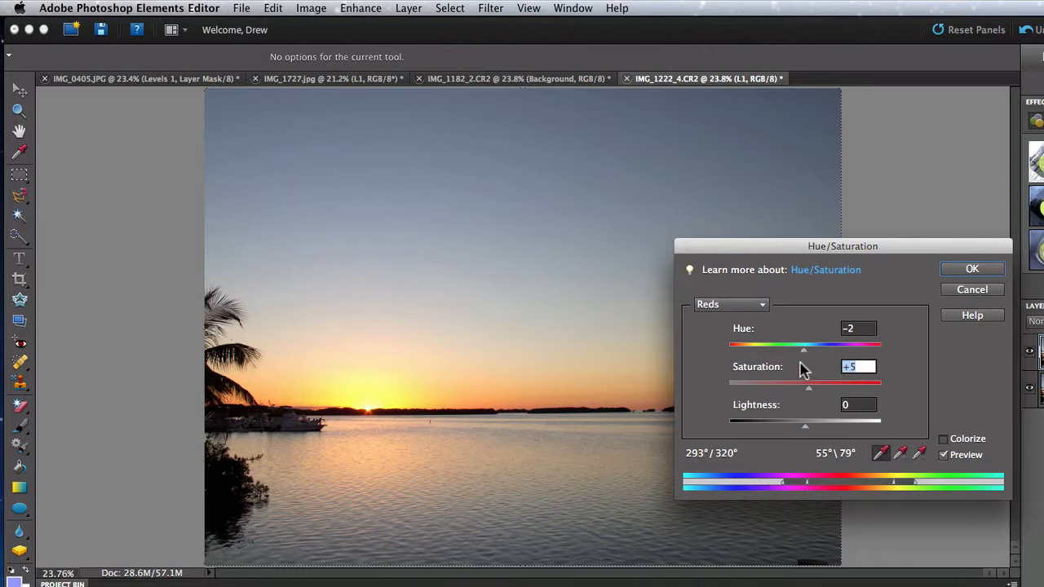
Step: Raise Reds saturation to +53 and shift hue to -14 for a deeper orange-red sunset
left_click_drag(806, 385, 818, 385)
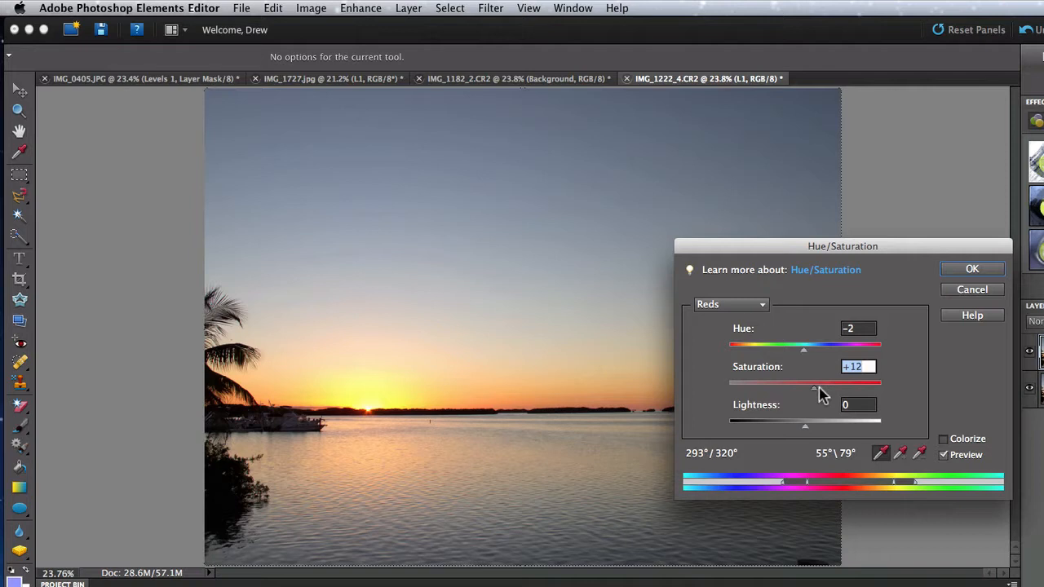
left_click_drag(819, 383, 791, 383)
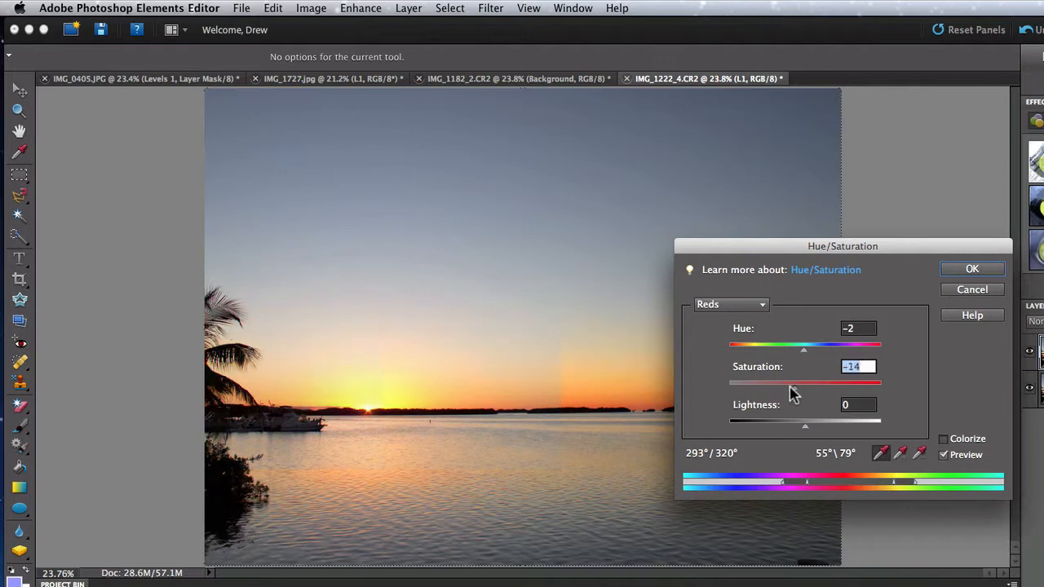
left_click_drag(802, 382, 823, 382)
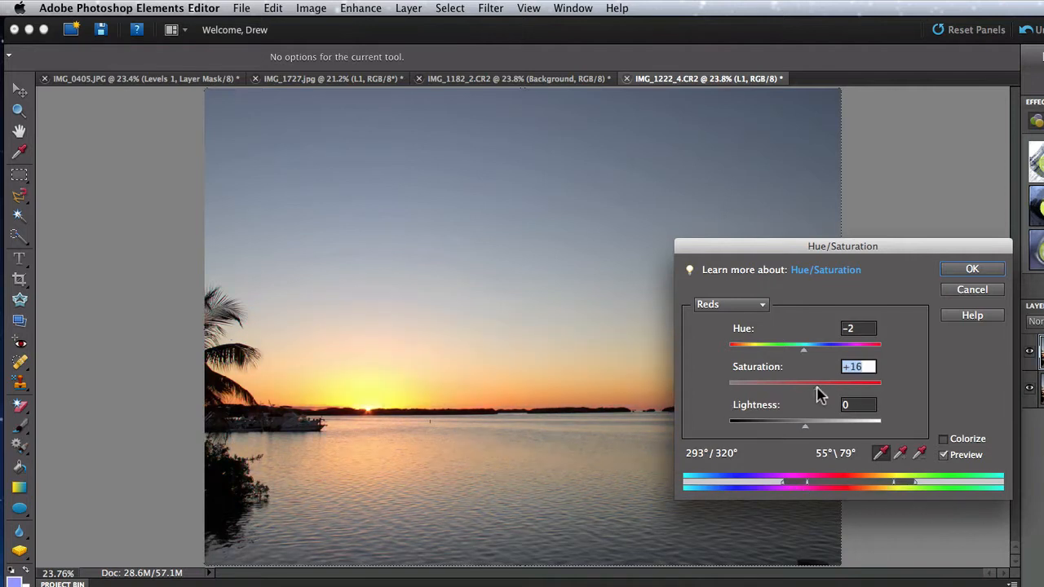
left_click_drag(803, 381, 848, 382)
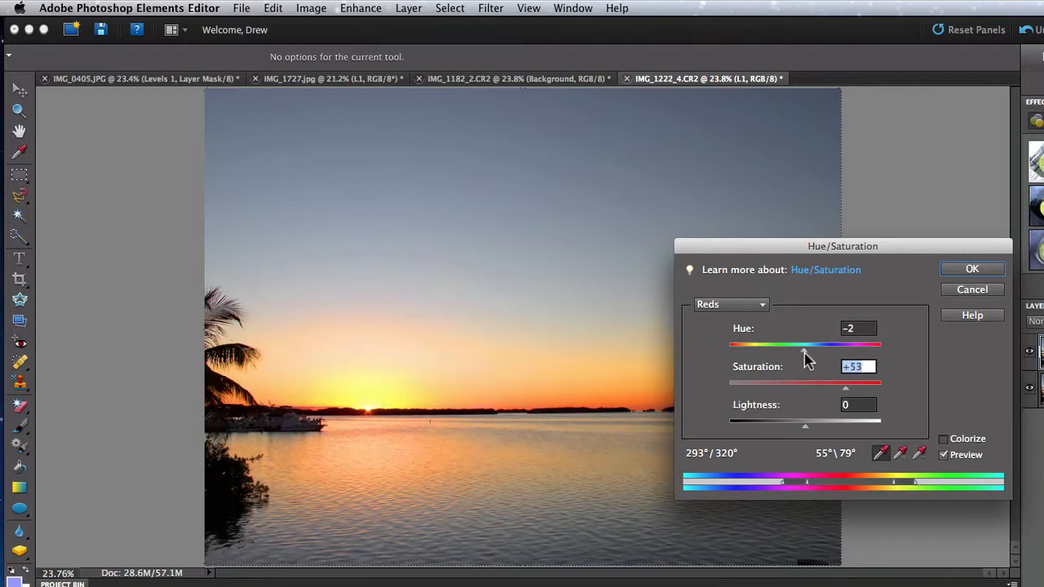
left_click_drag(806, 344, 784, 344)
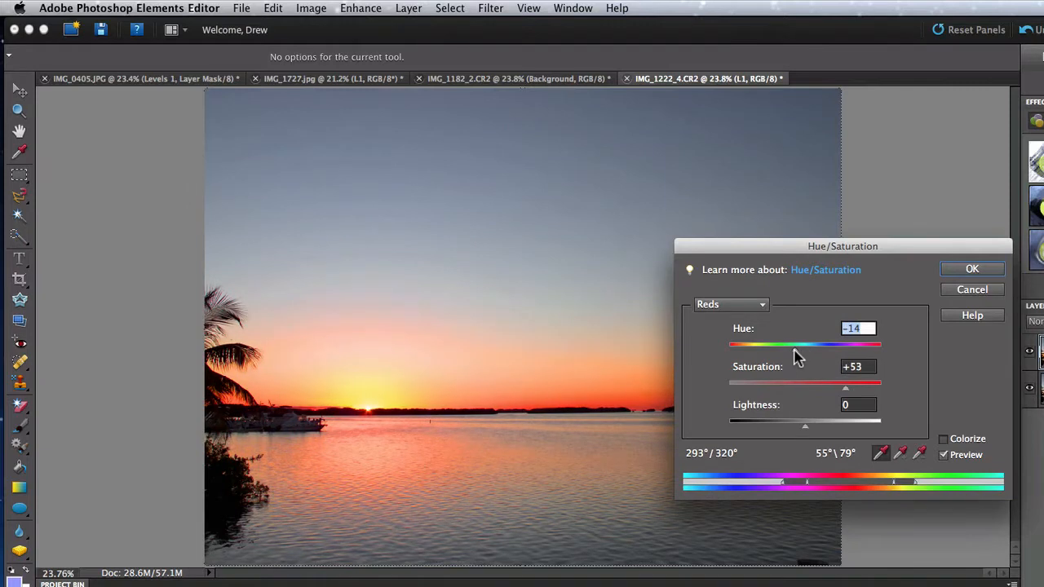
mouse_move(793, 383)
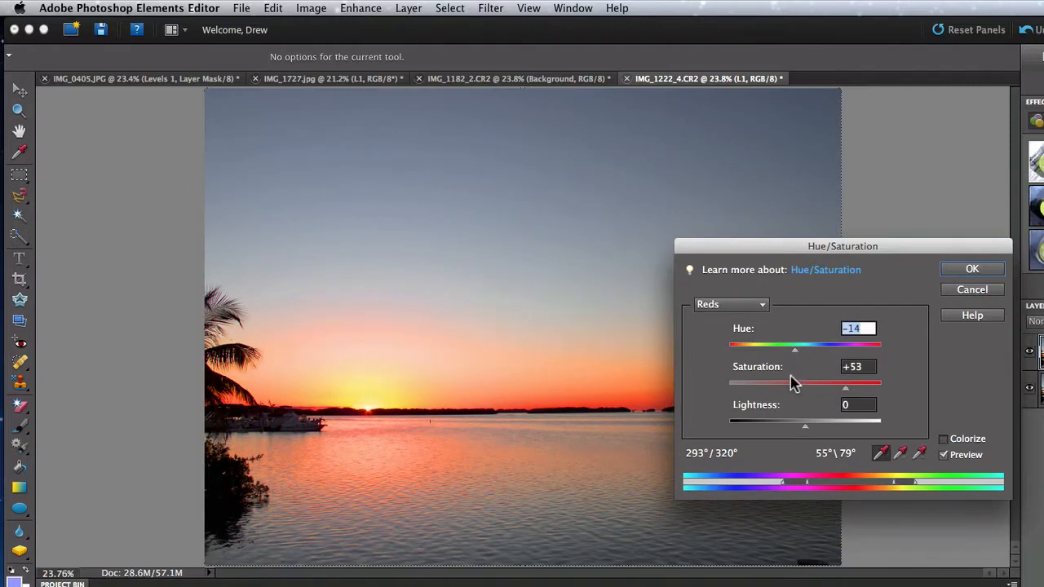
mouse_move(681, 326)
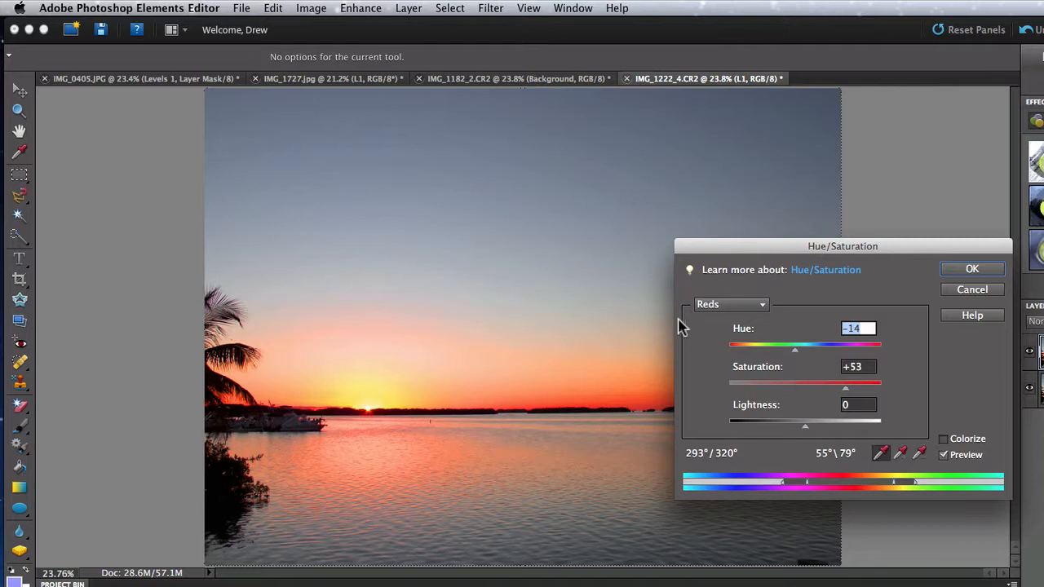
Step: Switch the Hue/Saturation edit range from Reds to Blues
left_click(730, 305)
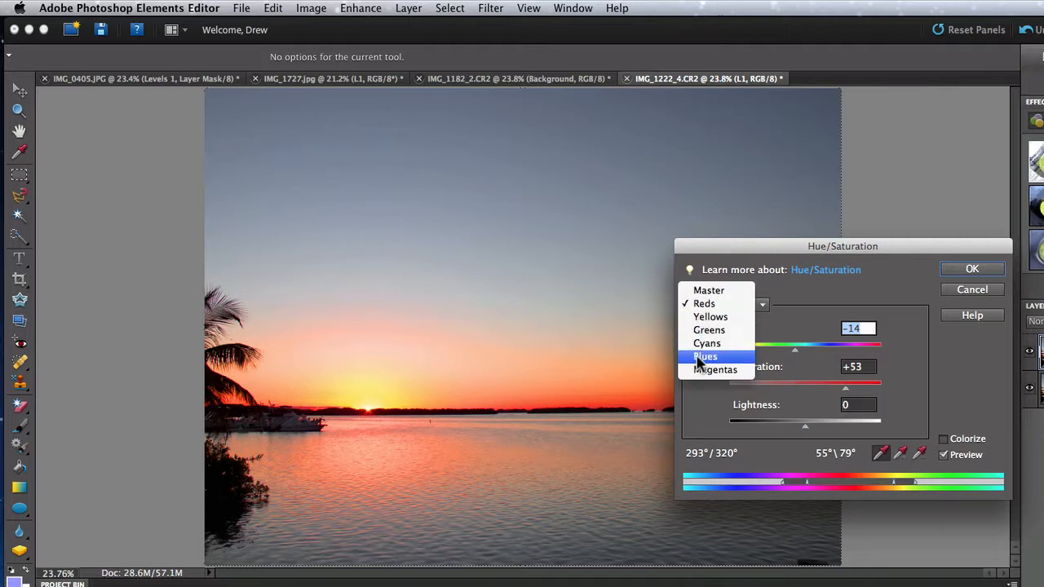
left_click(705, 355)
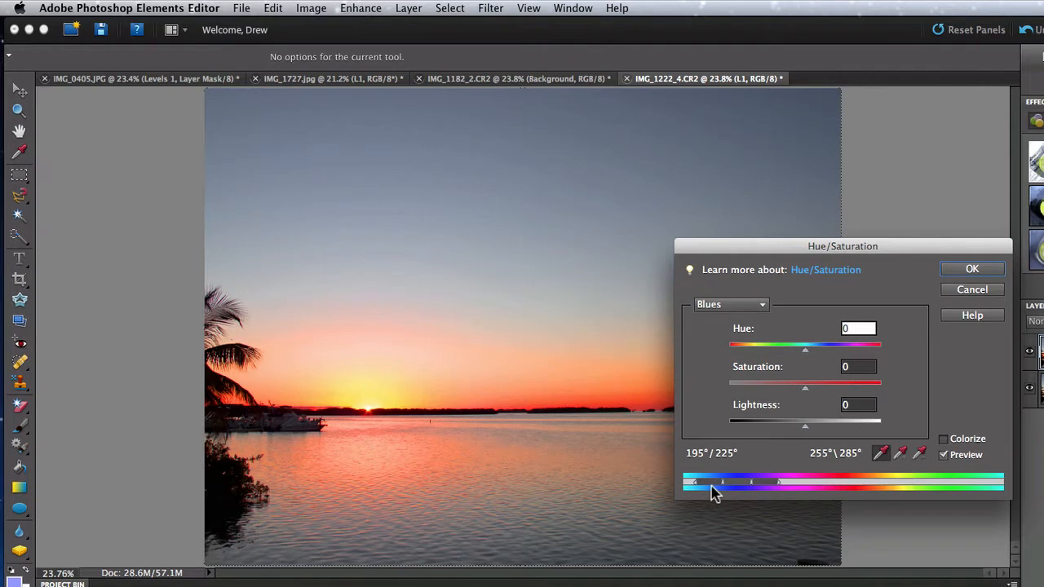
mouse_move(807, 398)
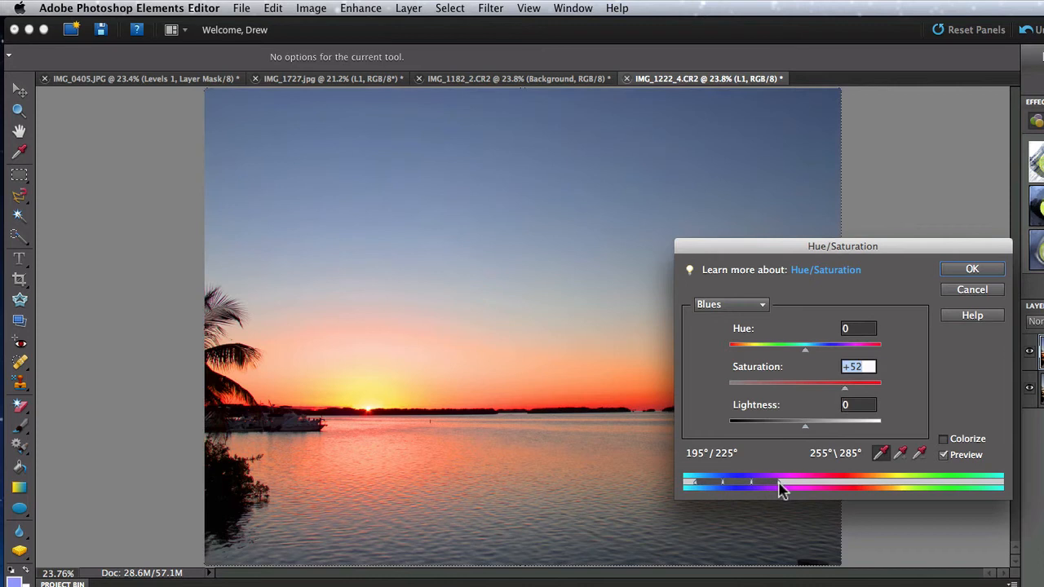
mouse_move(698, 489)
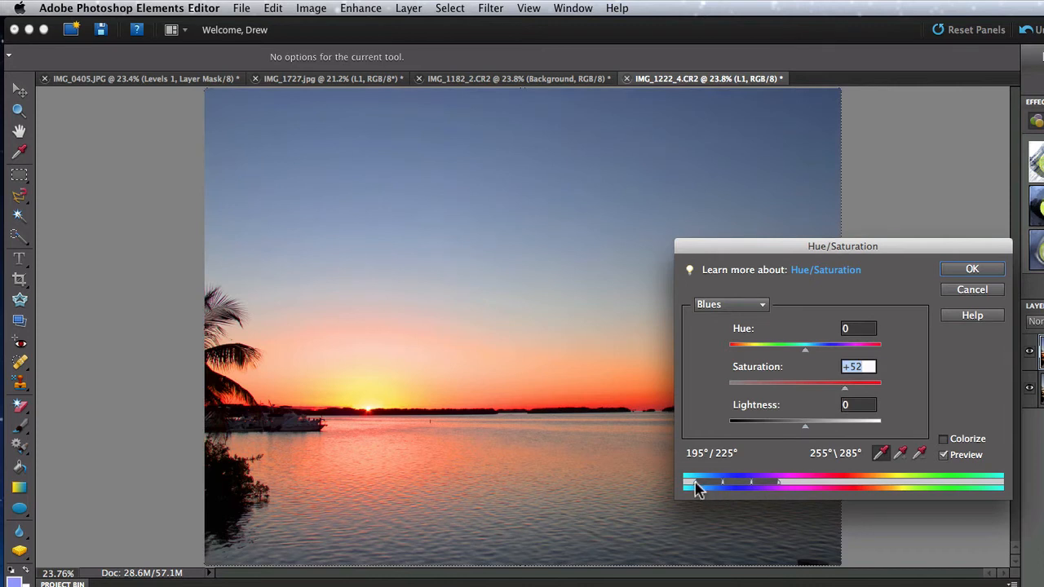